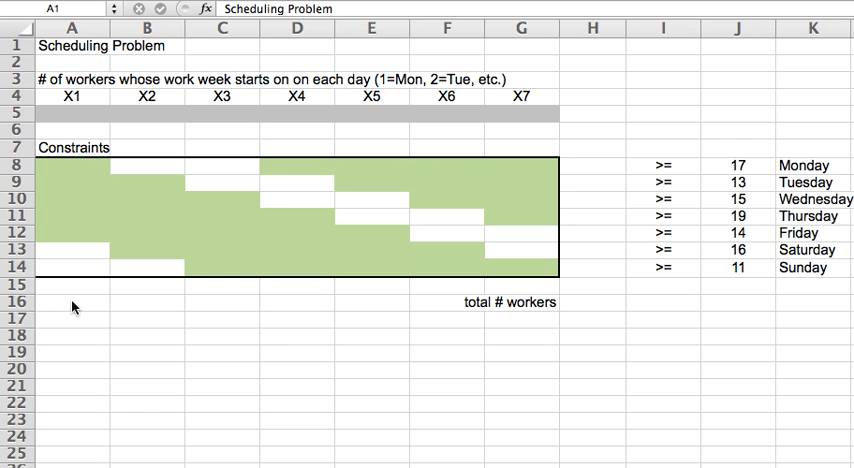
mouse_move(697, 214)
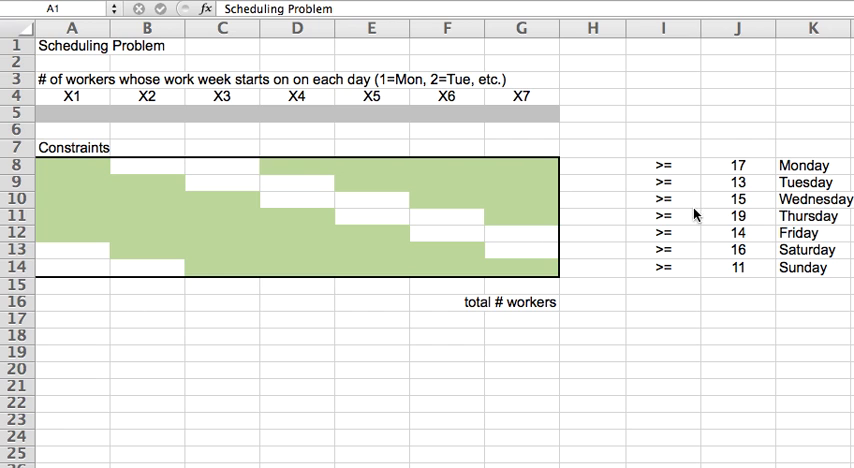
mouse_move(762, 173)
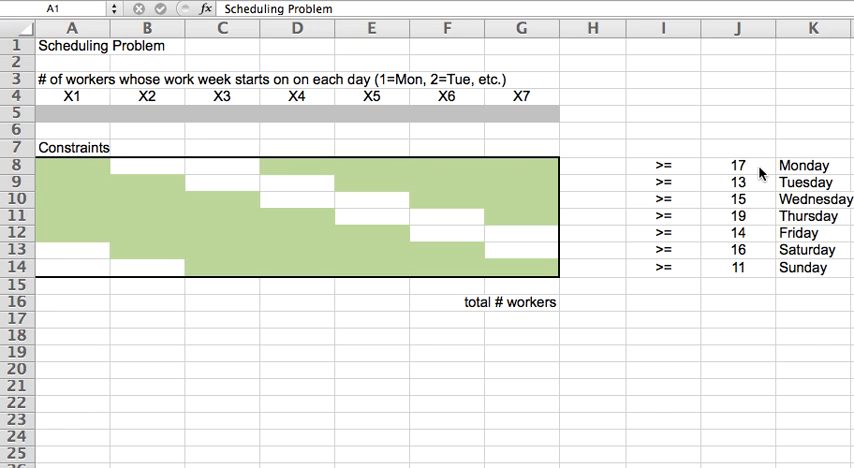
mouse_move(762, 190)
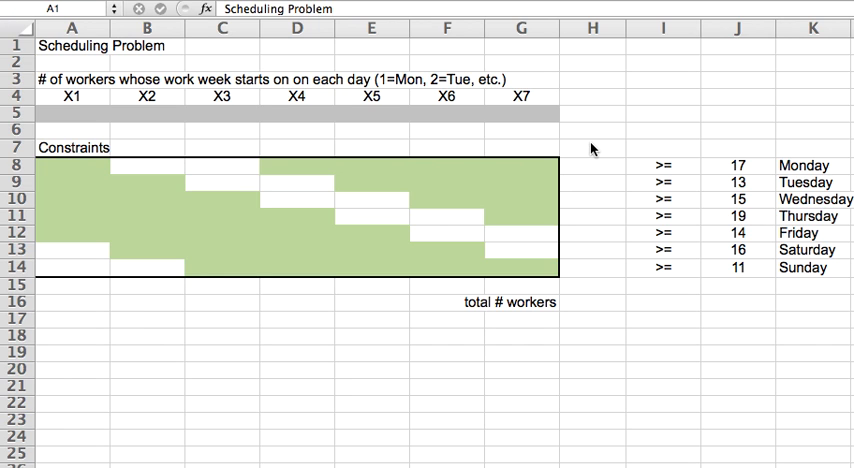
mouse_move(183, 147)
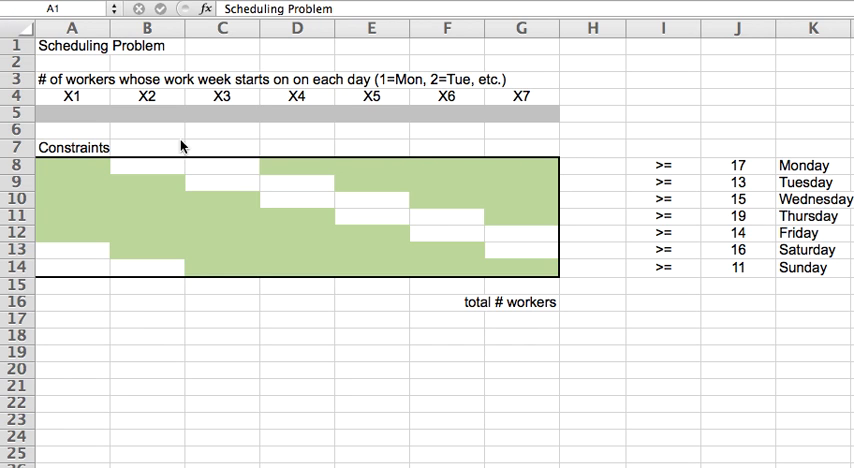
mouse_move(268, 165)
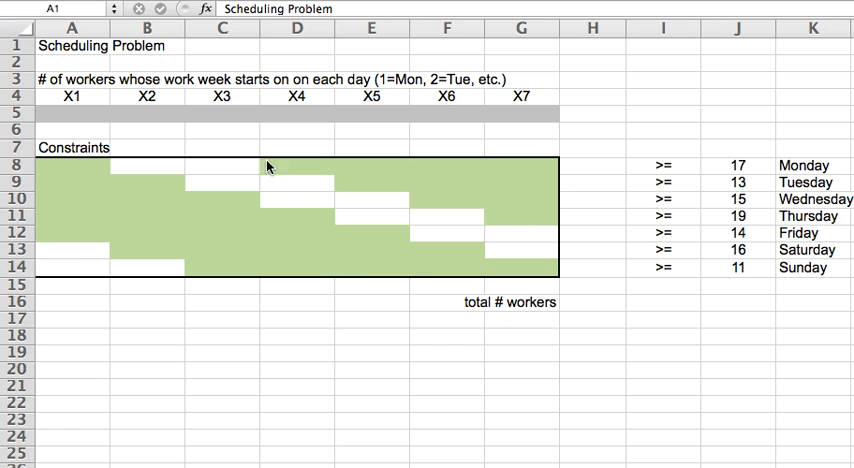
mouse_move(38, 278)
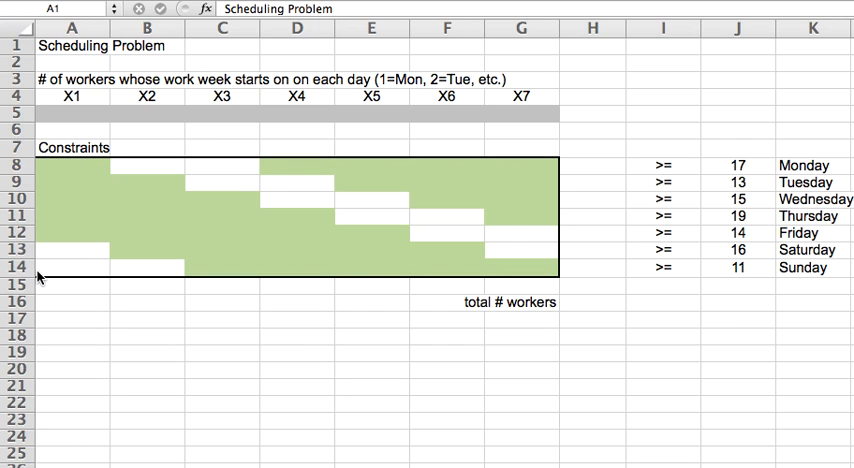
mouse_move(93, 175)
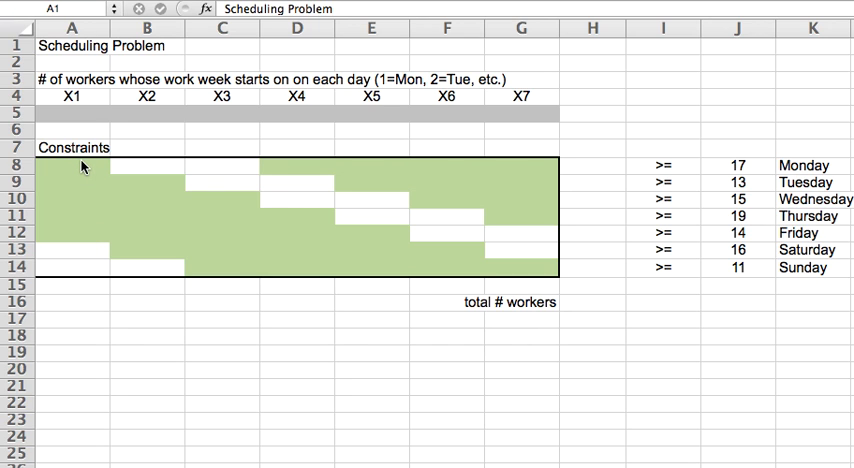
mouse_move(83, 232)
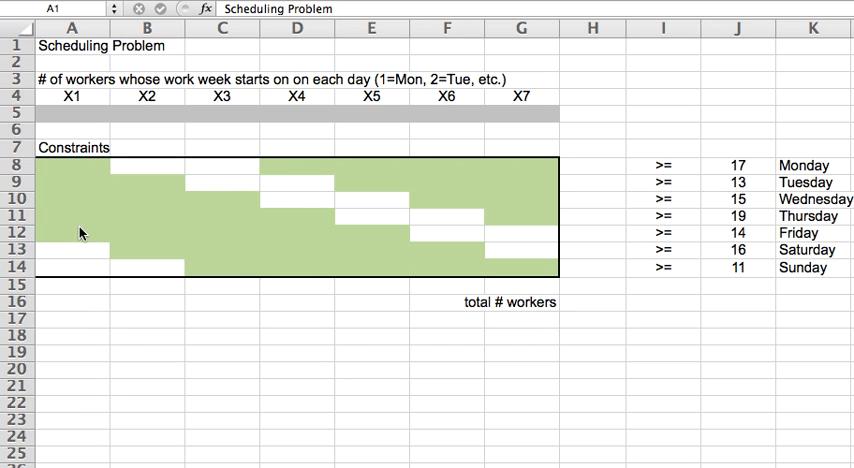
mouse_move(82, 254)
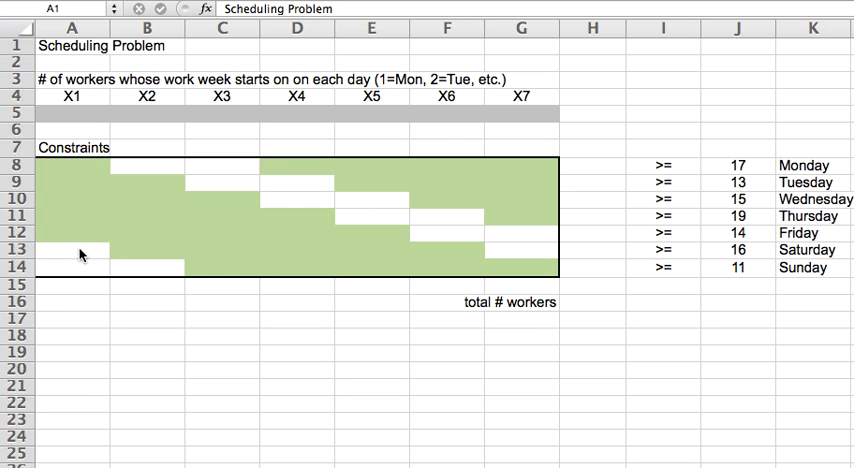
mouse_move(83, 167)
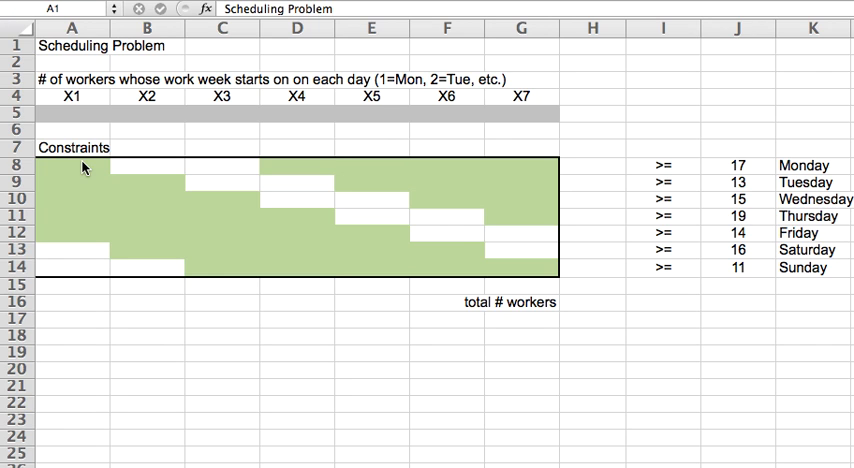
mouse_move(86, 247)
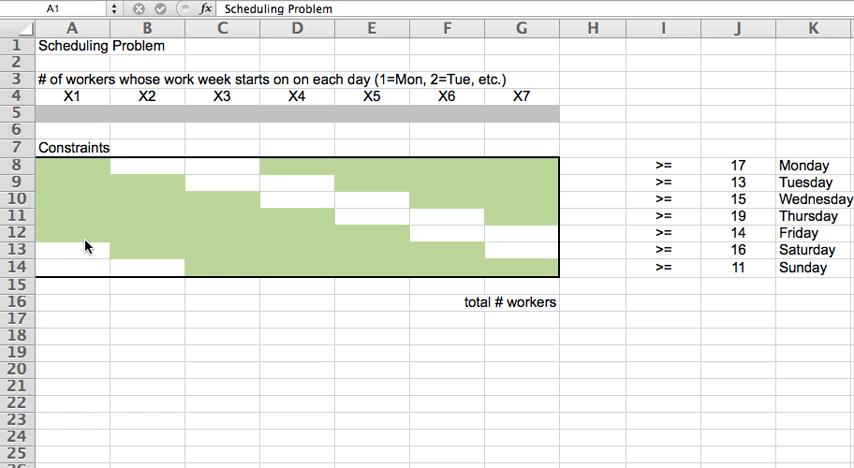
mouse_move(87, 270)
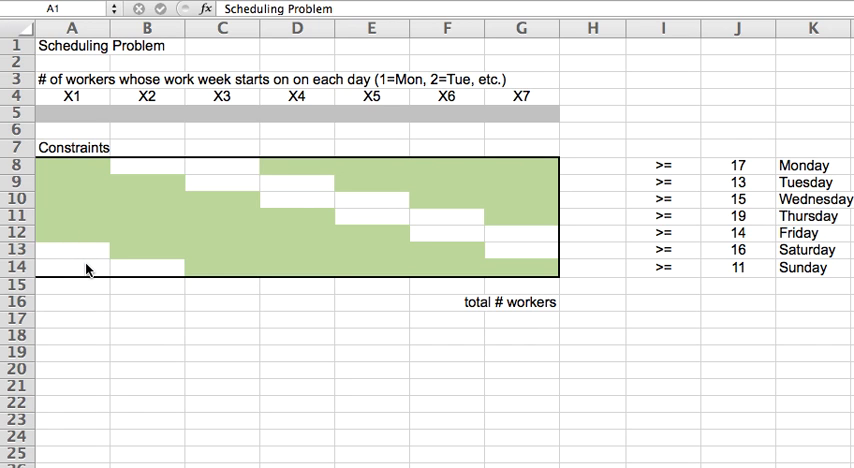
mouse_move(157, 191)
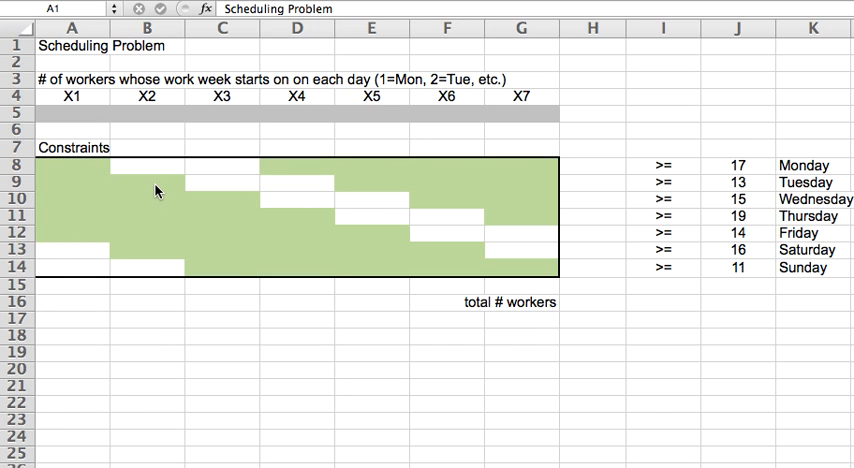
mouse_move(157, 227)
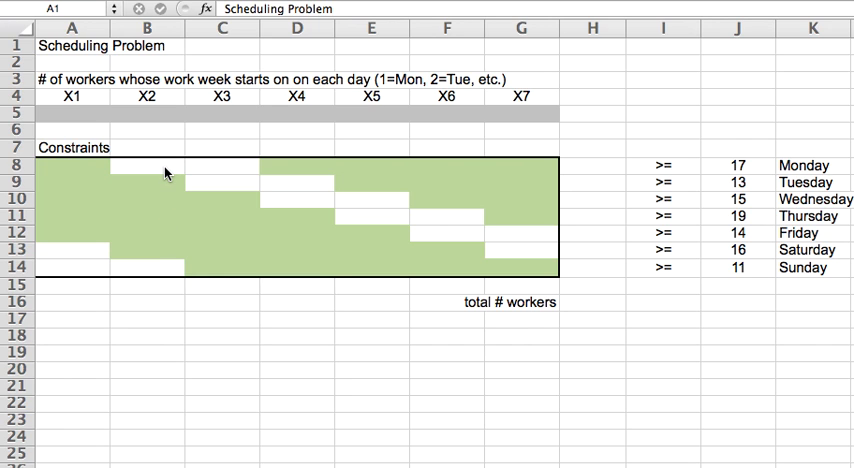
mouse_move(165, 277)
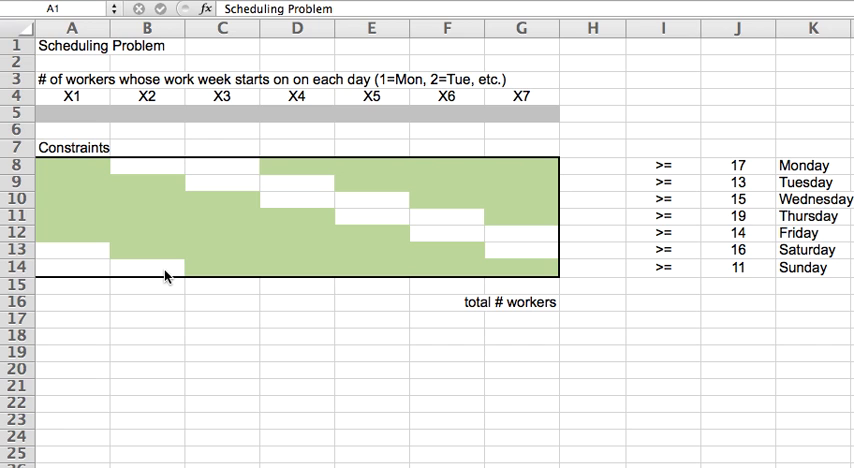
mouse_move(237, 202)
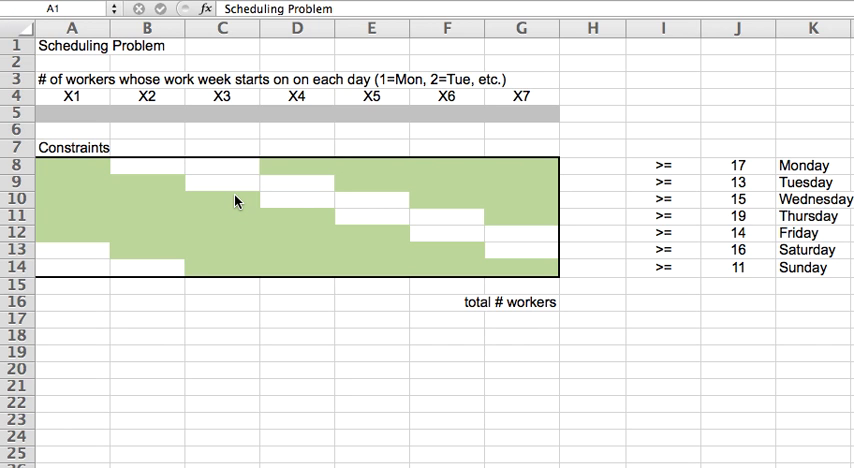
mouse_move(510, 280)
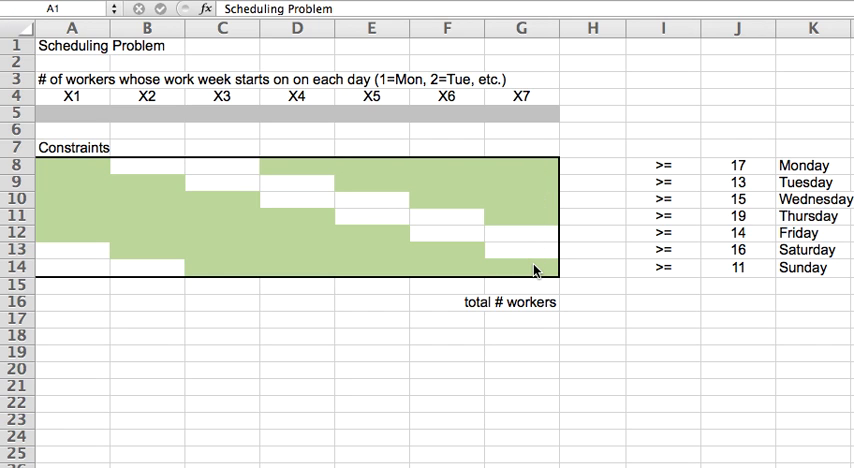
mouse_move(561, 141)
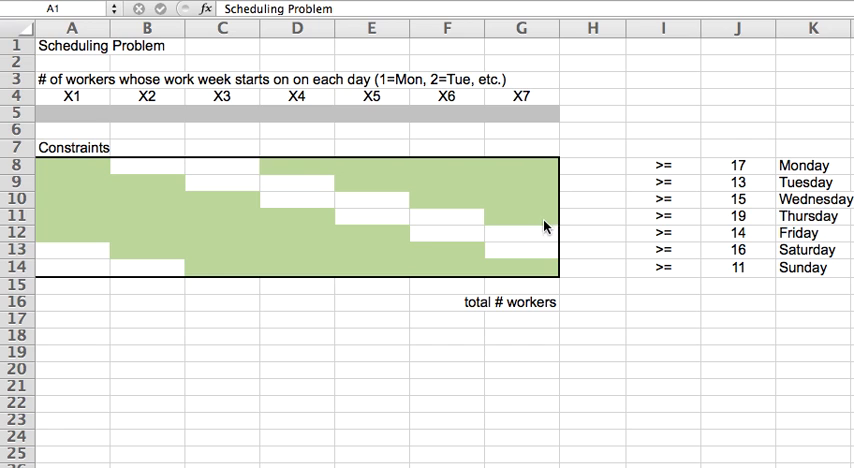
mouse_move(507, 264)
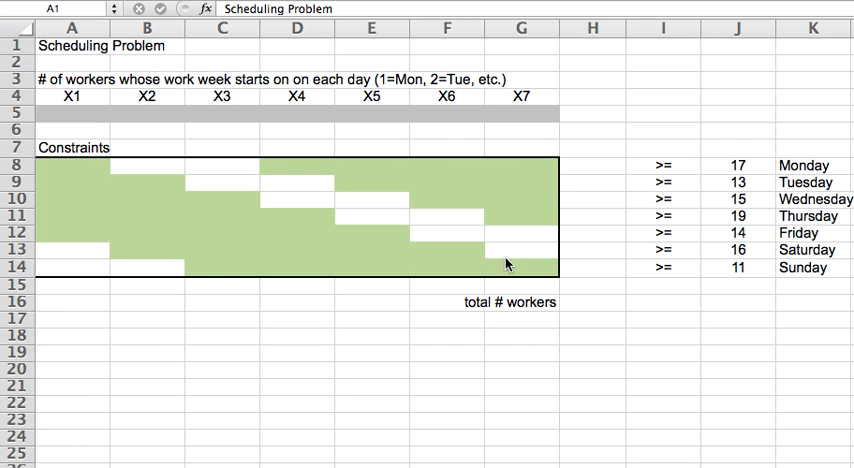
mouse_move(388, 304)
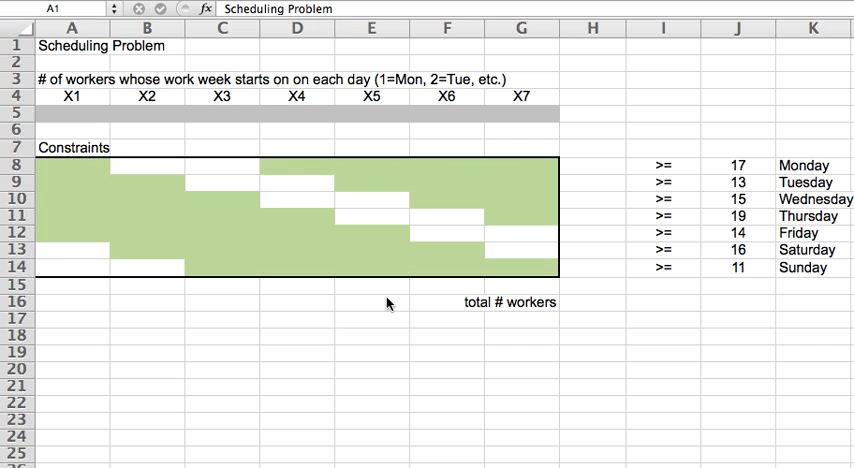
mouse_move(78, 301)
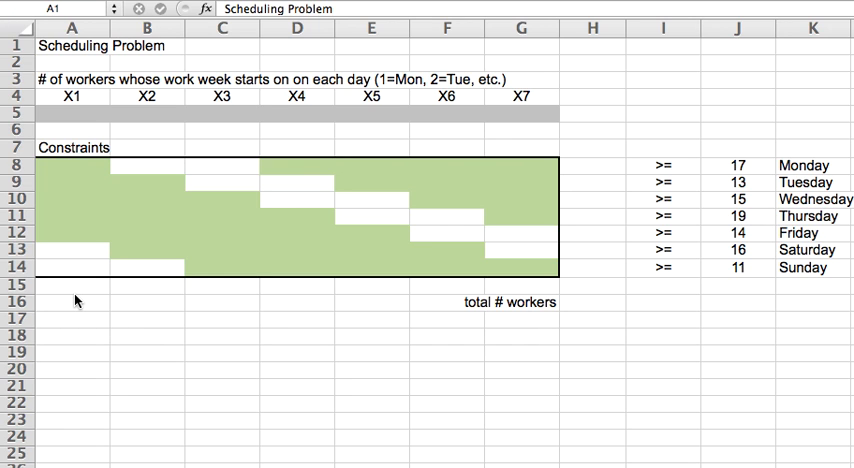
mouse_move(84, 152)
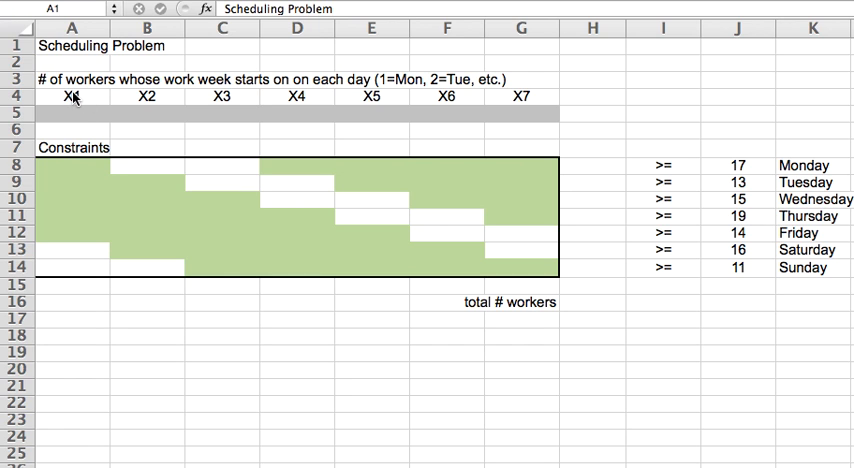
mouse_move(156, 234)
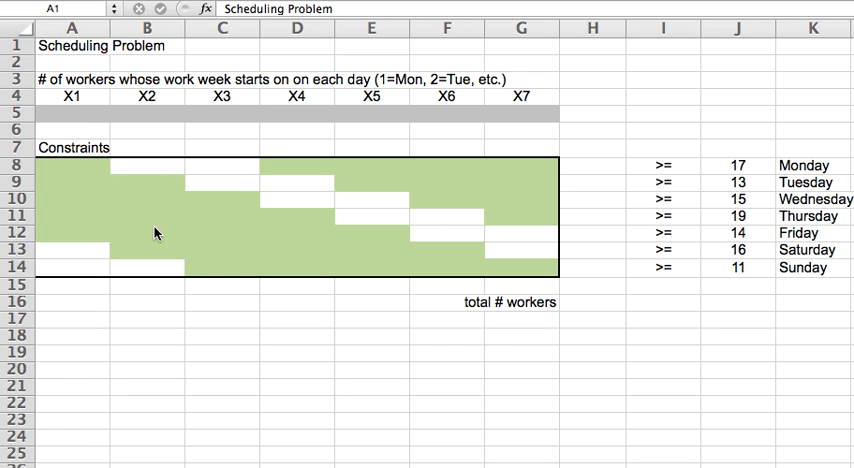
mouse_move(297, 172)
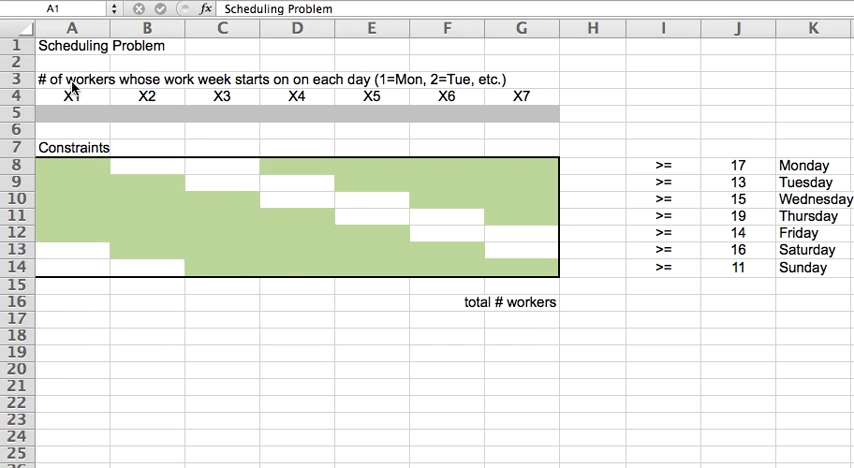
mouse_move(144, 119)
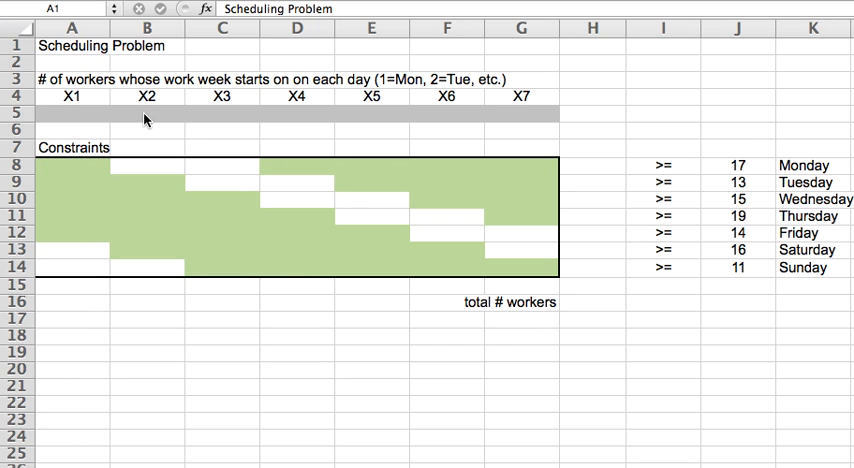
mouse_move(145, 247)
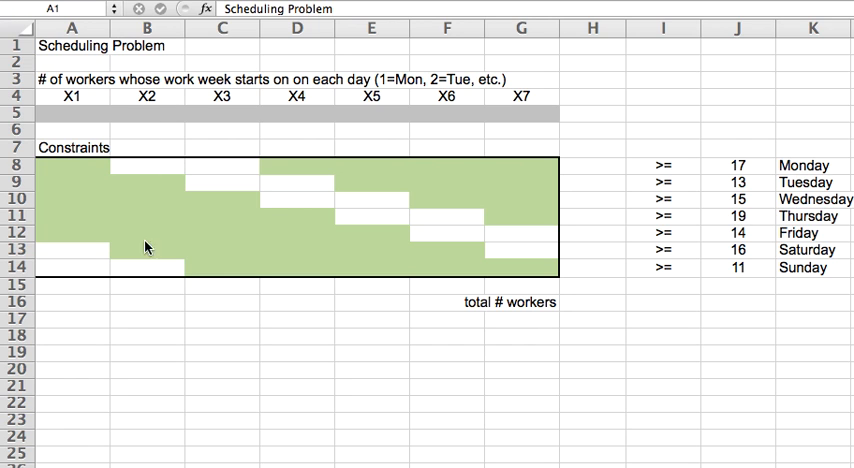
mouse_move(266, 169)
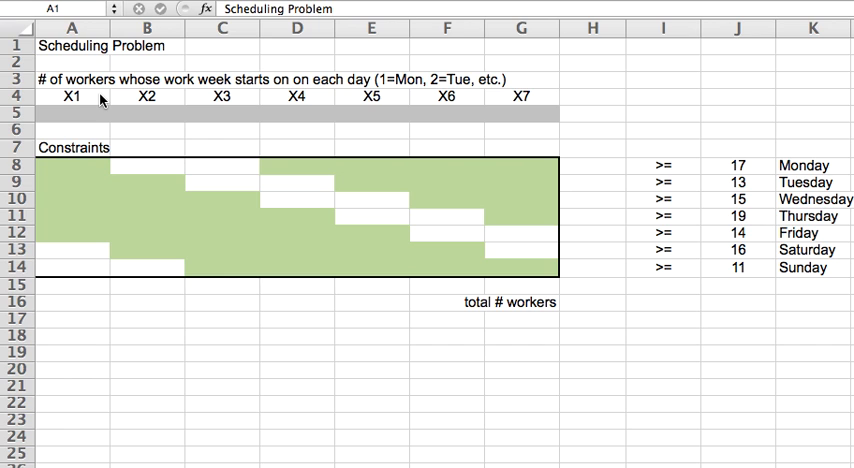
mouse_move(303, 95)
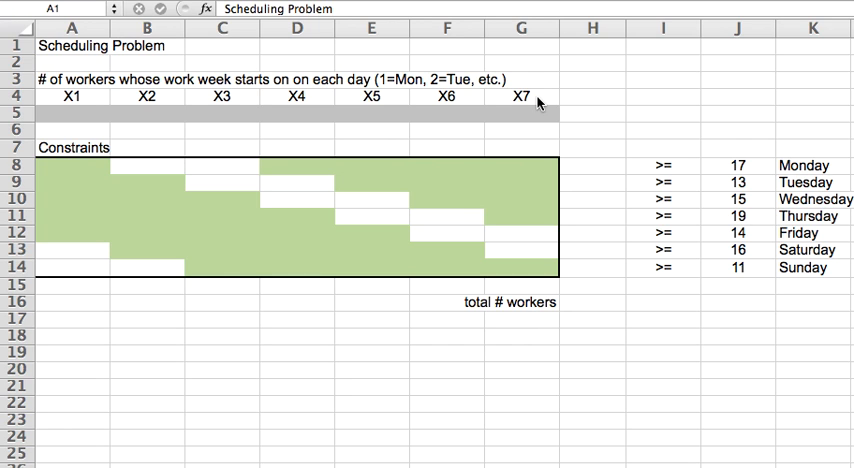
Select cell B18 below the grid and begin the note with X1.
click(70, 46)
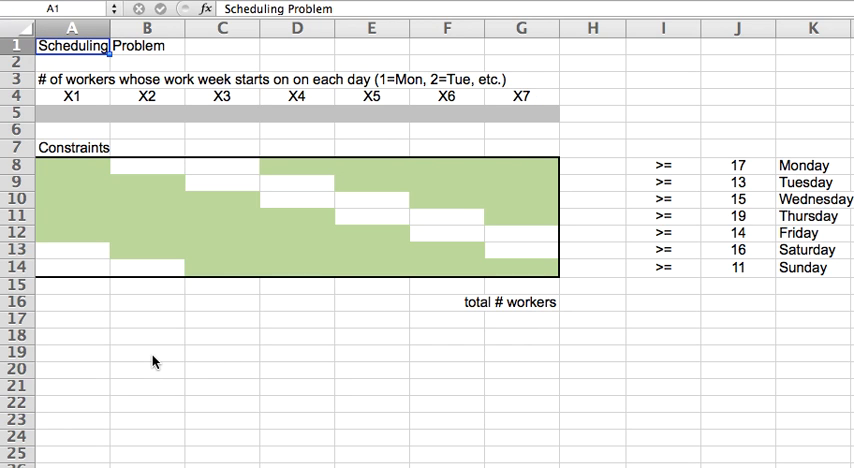
click(150, 352)
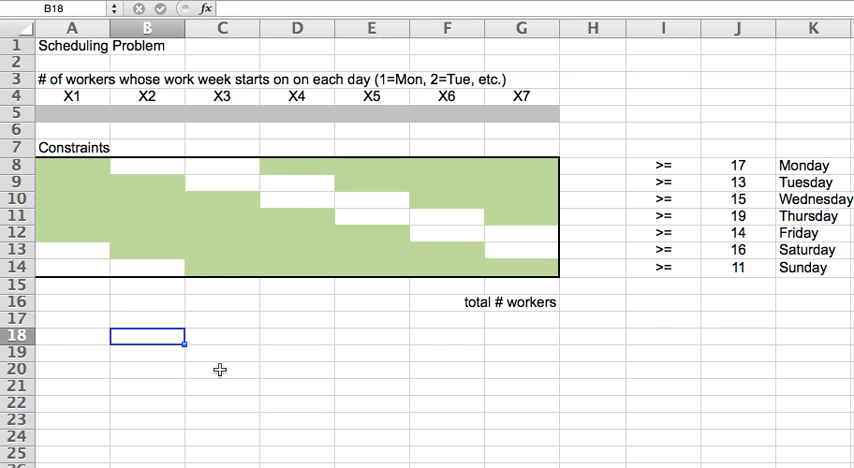
text(X)
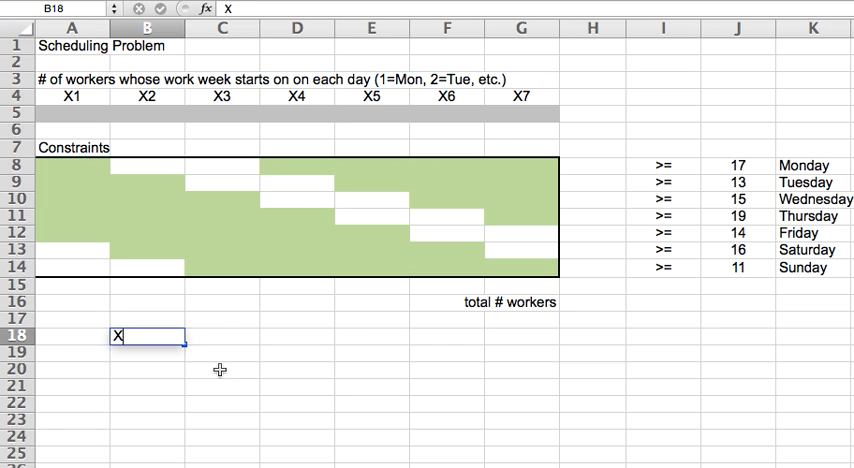
text(1)
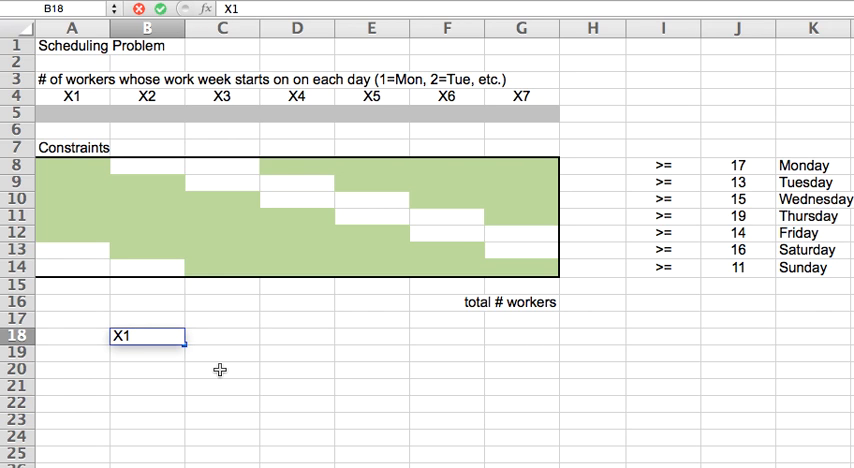
click(131, 337)
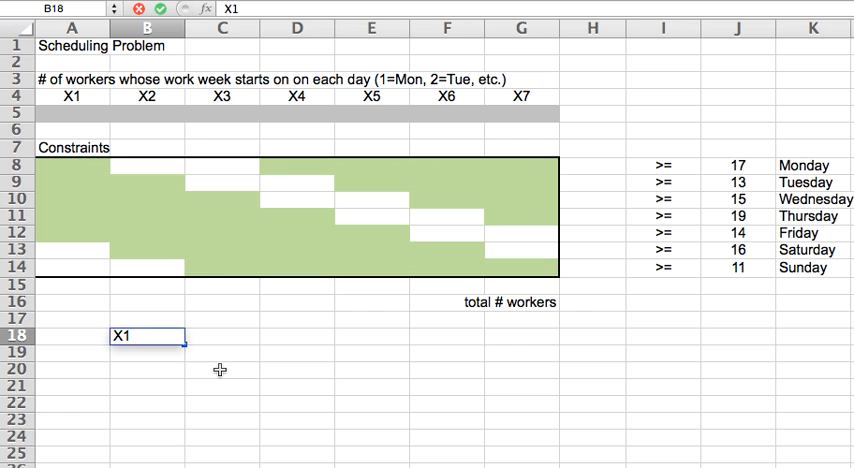
click(135, 335)
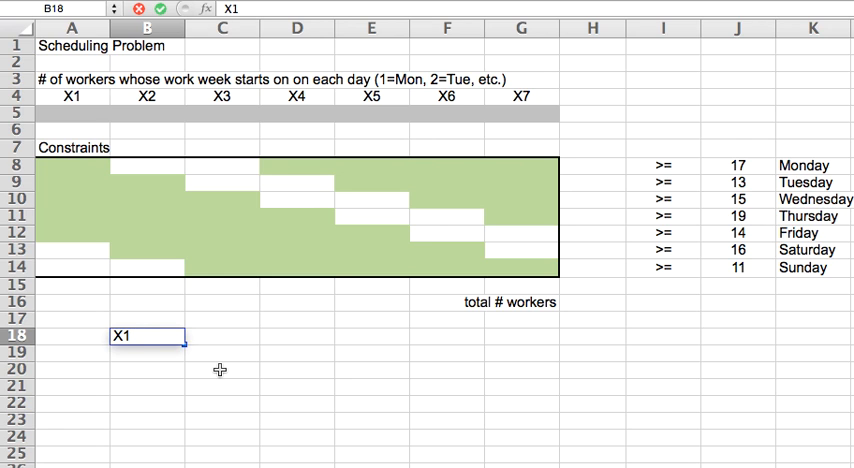
mouse_move(304, 148)
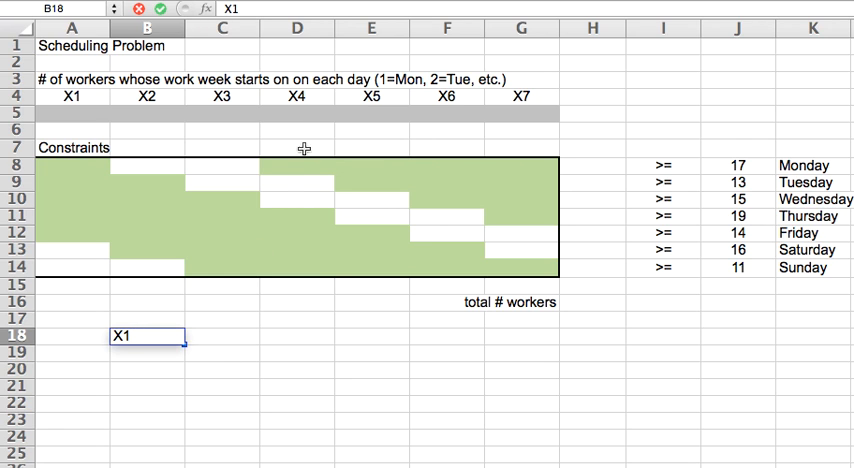
mouse_move(532, 167)
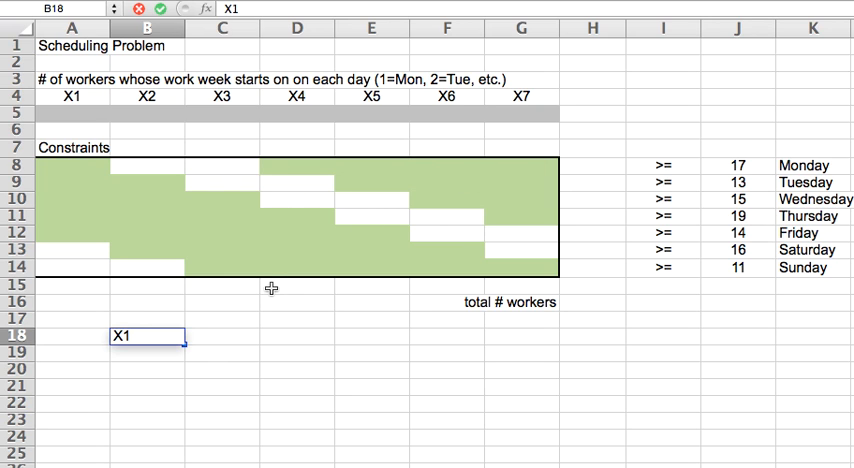
Complete the Monday constraint note as X1+X4+X5+X6+X7 >= 17.
text(+)
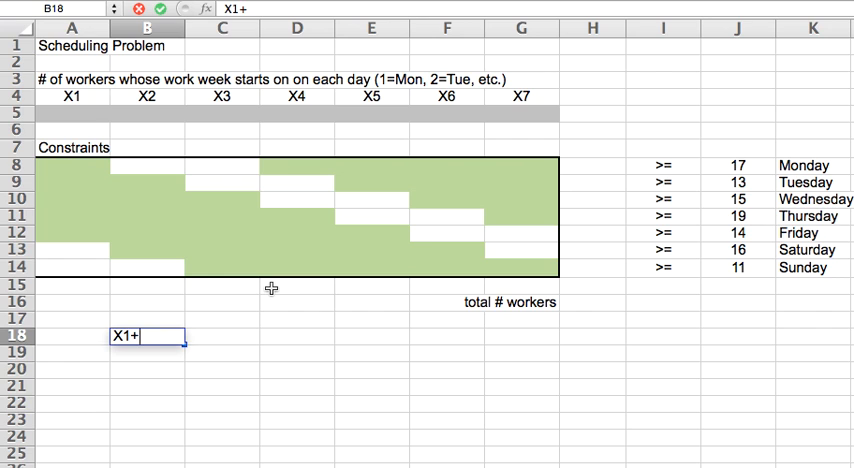
text(X4+X)
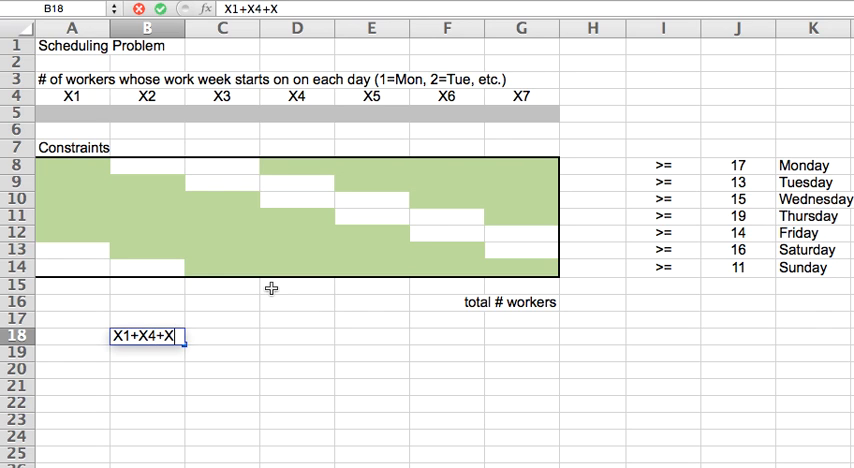
text(5+X)
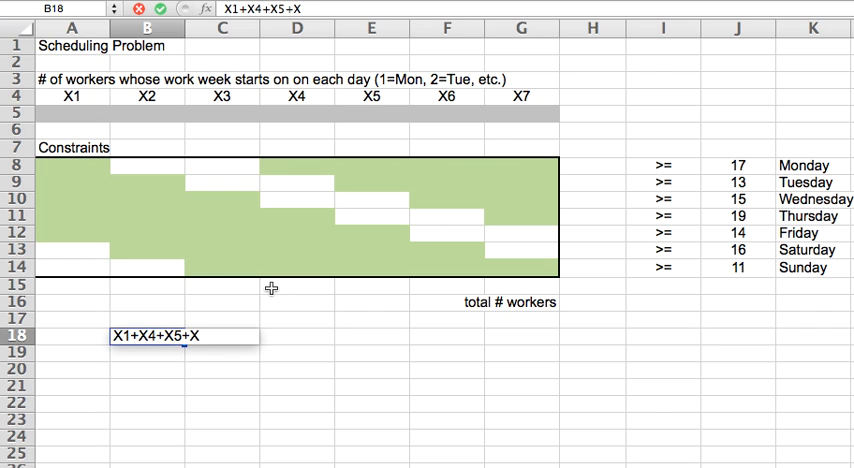
text(6+X)
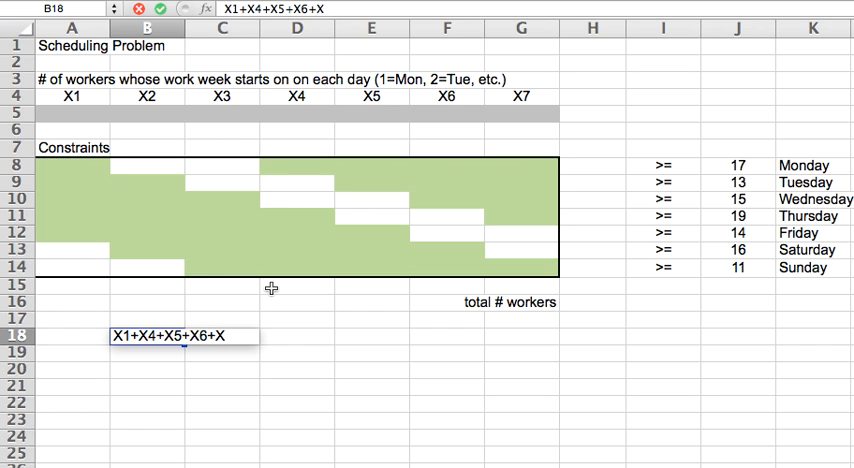
text(7)
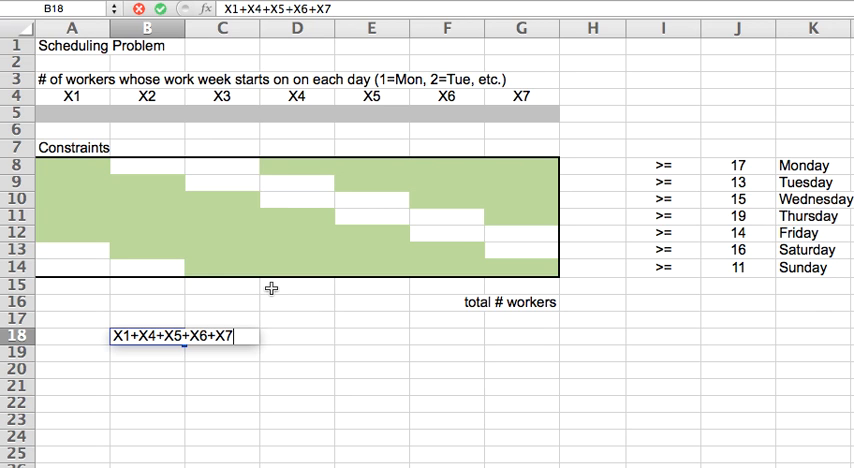
text(>)
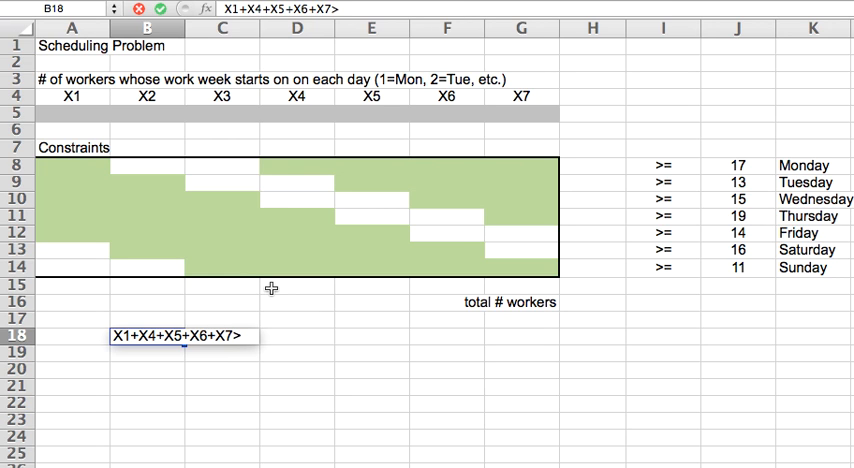
text(=17)
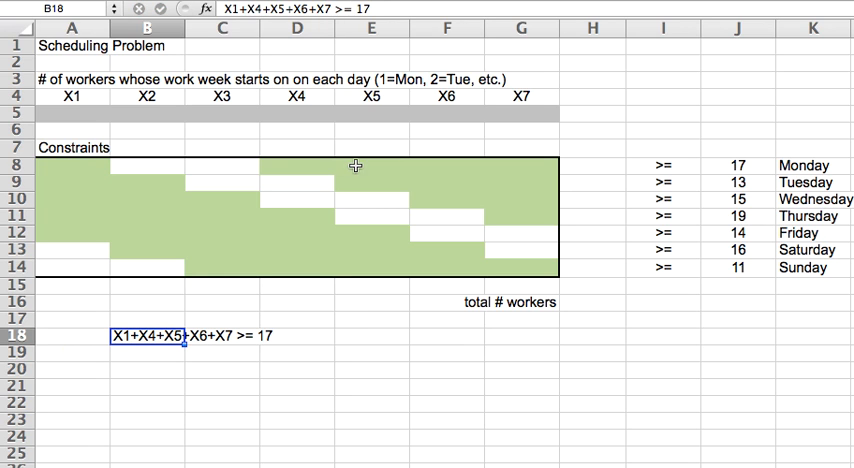
mouse_move(384, 163)
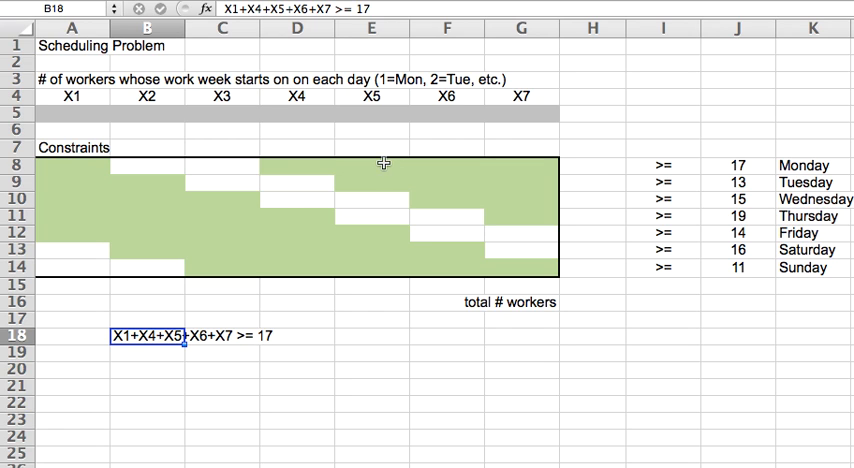
click(71, 164)
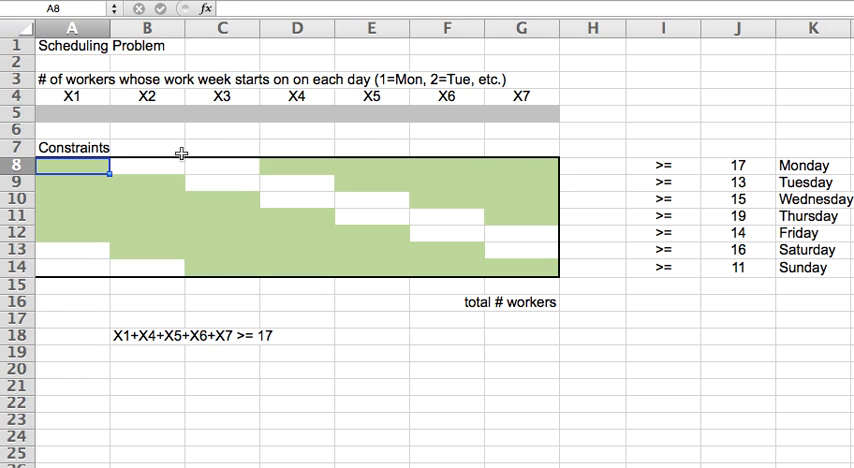
Enter 1 in the green grid cells, through the Sunday cell under X7.
text(1)
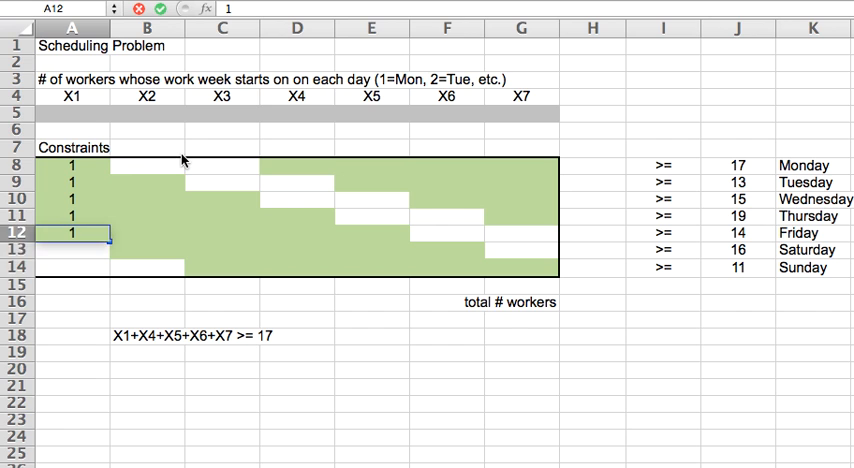
click(147, 249)
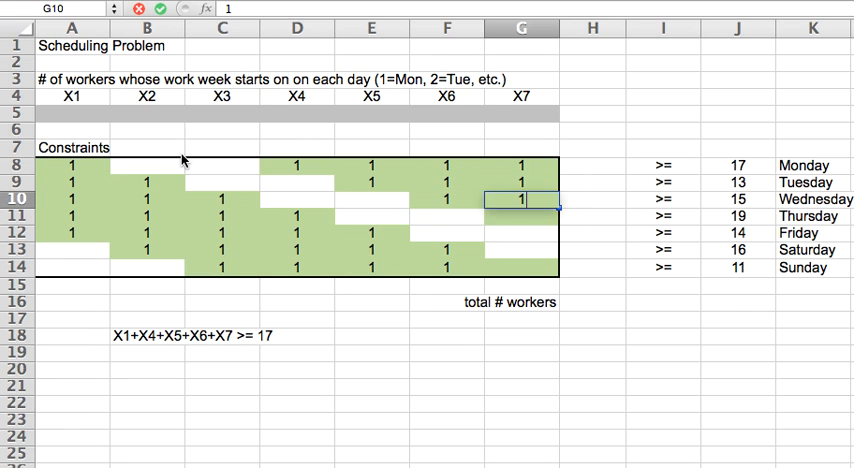
click(521, 266)
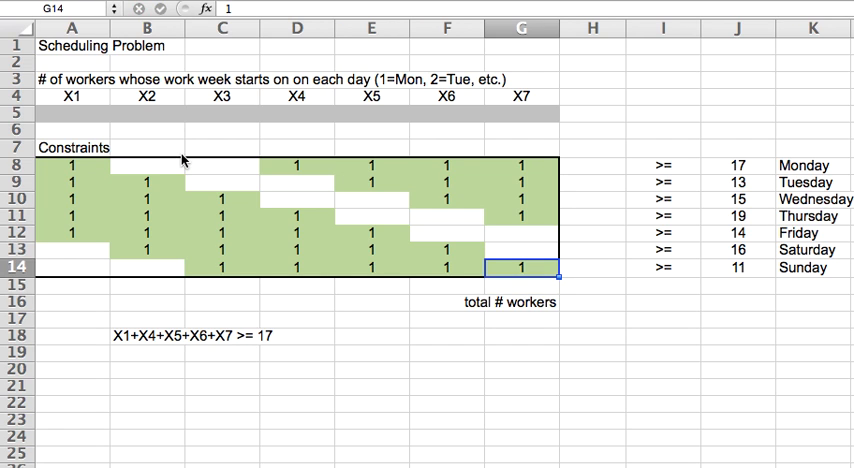
mouse_move(186, 248)
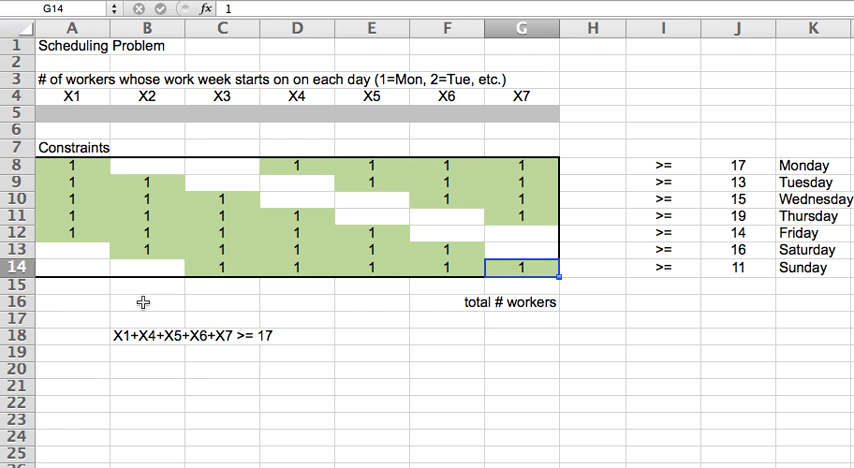
mouse_move(597, 180)
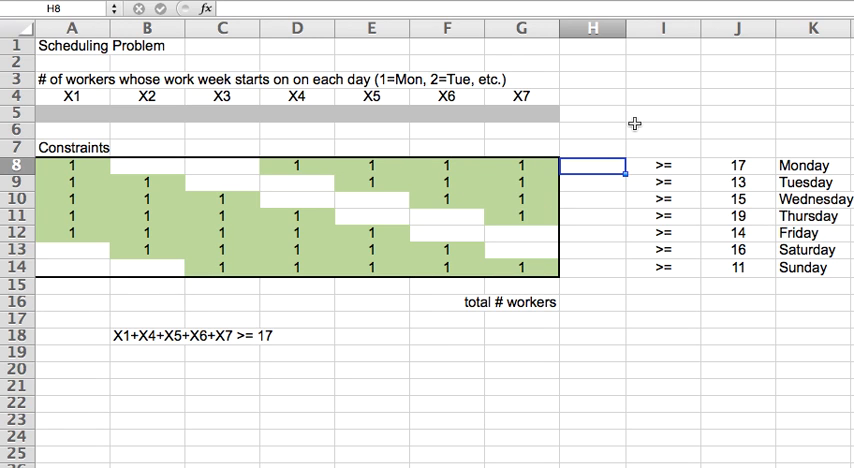
Start the Monday coverage formula =SUMPRODUCT in H8 using the Monday grid row.
text(=)
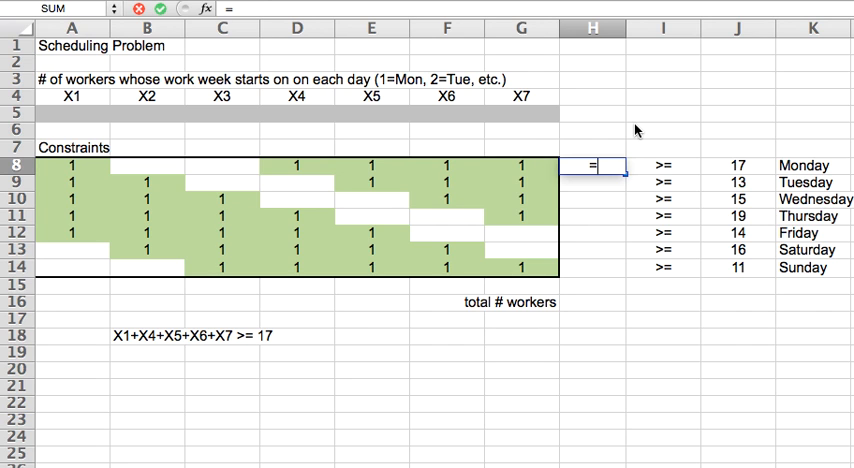
text(sumproduct(A5:G5)
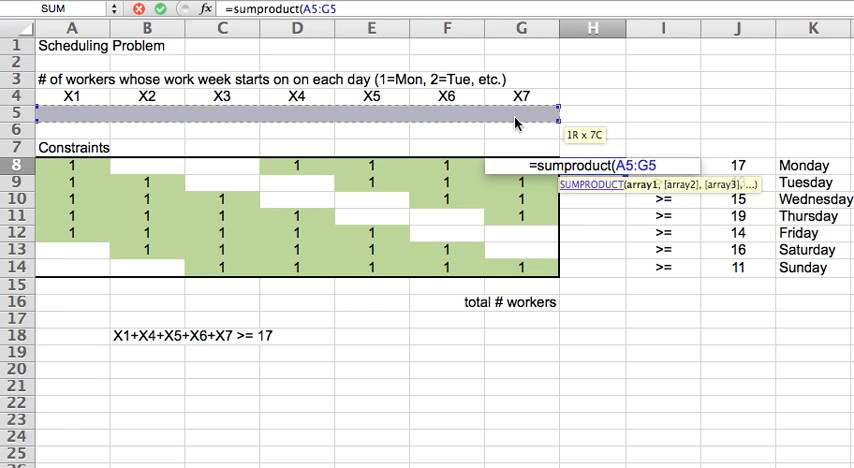
click(72, 168)
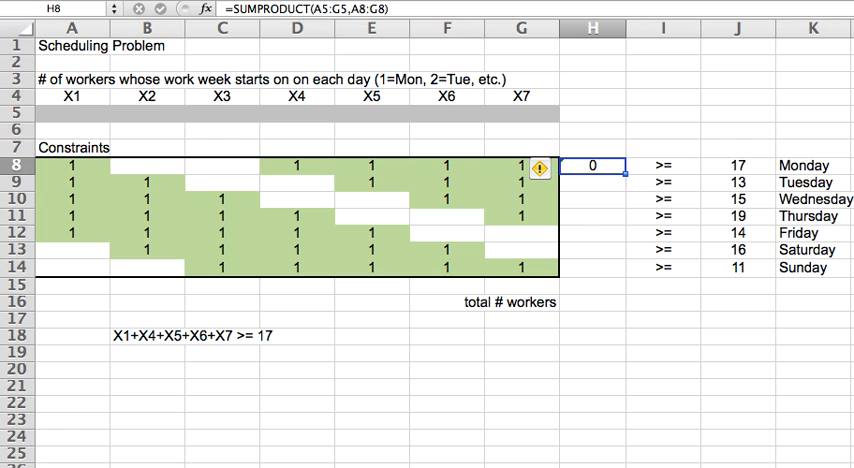
mouse_move(540, 140)
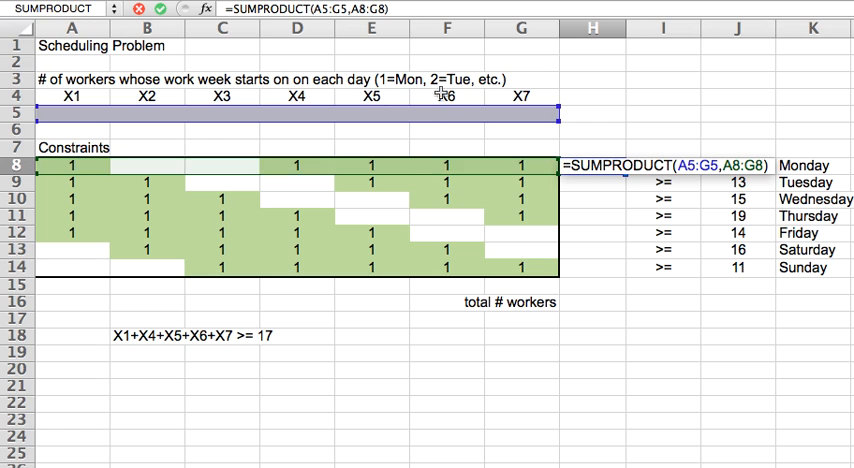
mouse_move(311, 301)
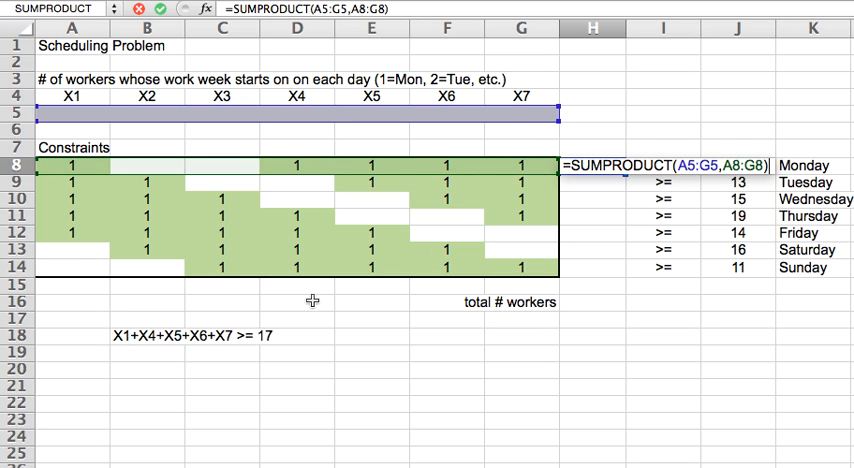
mouse_move(131, 300)
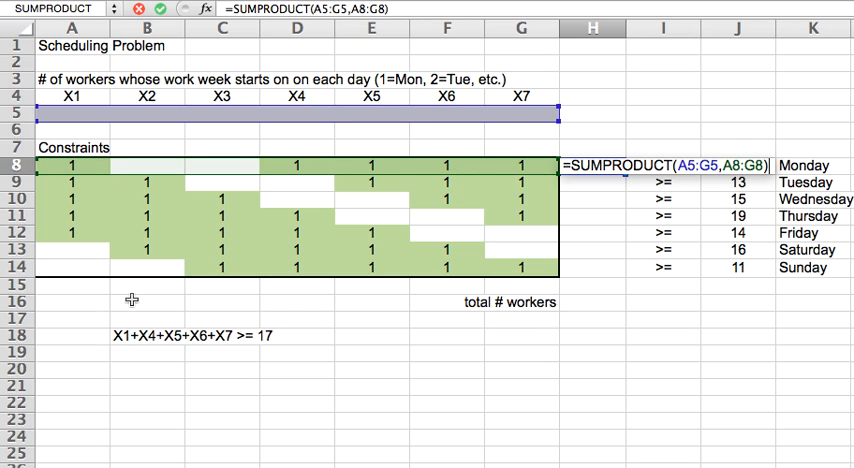
mouse_move(203, 360)
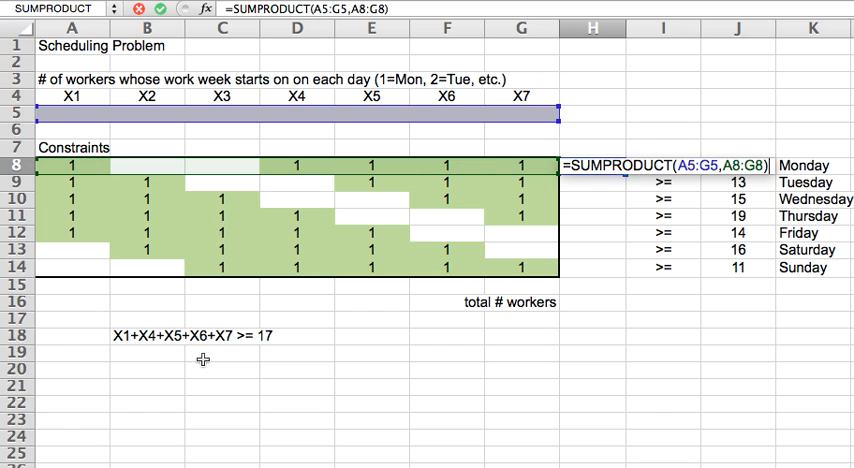
mouse_move(393, 238)
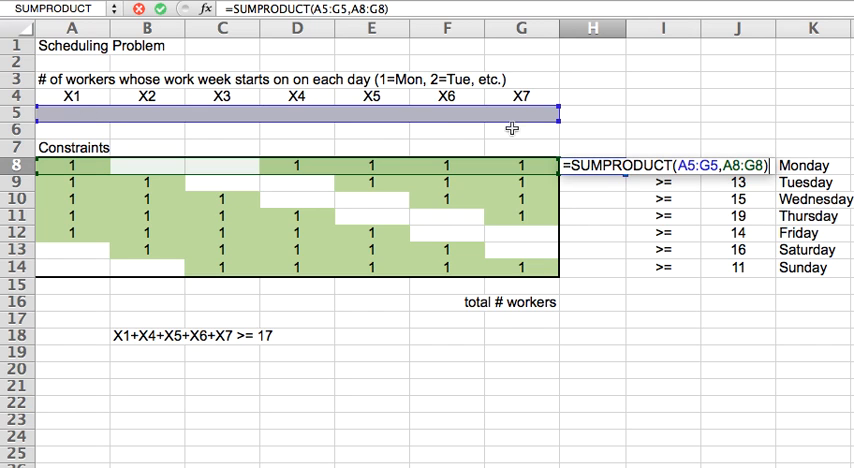
mouse_move(565, 138)
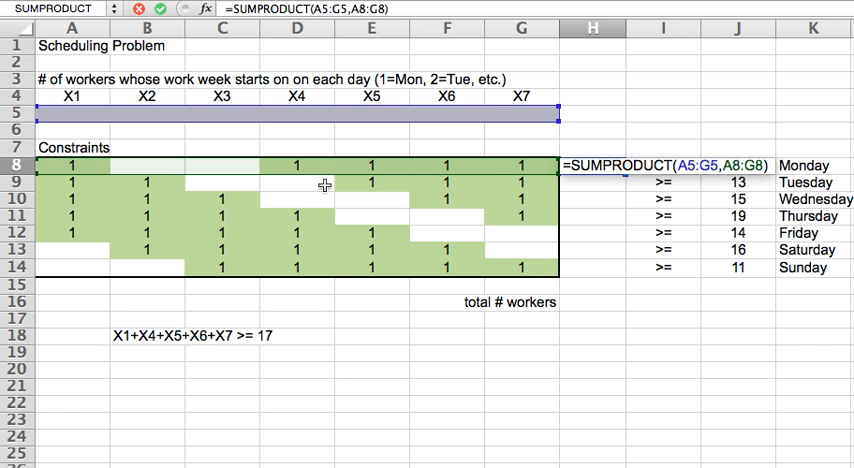
mouse_move(687, 183)
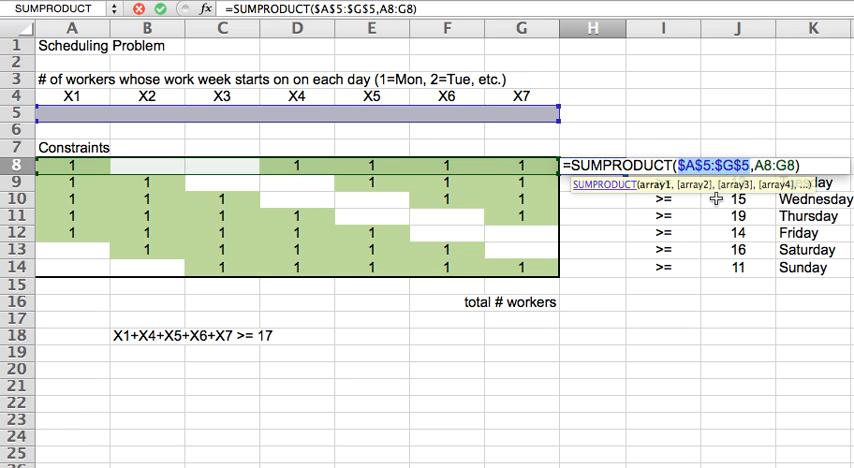
Commit the Monday coverage formula and fill it from H8 down to H14.
key(Return)
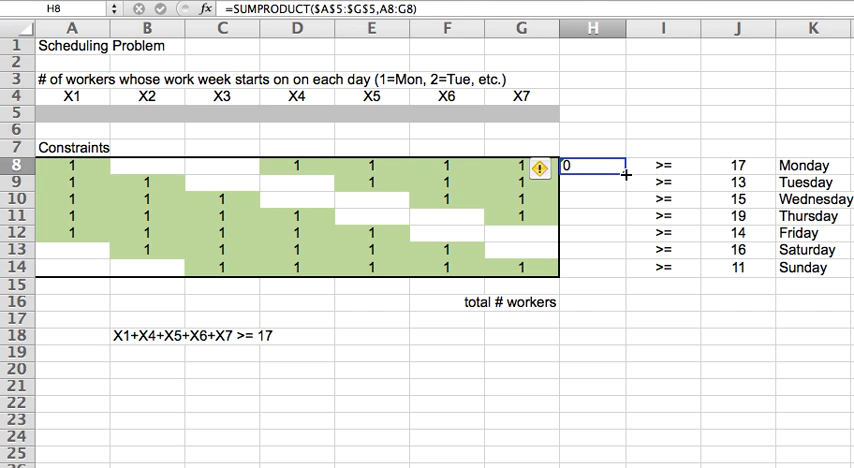
drag(592, 167, 592, 267)
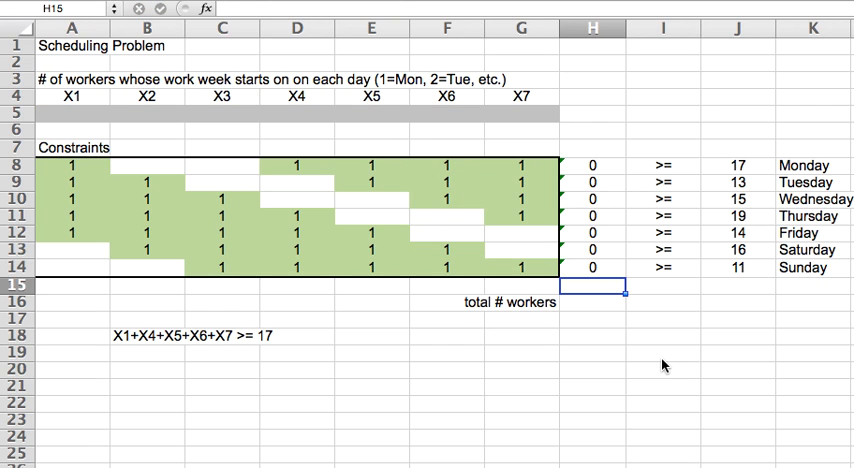
click(297, 335)
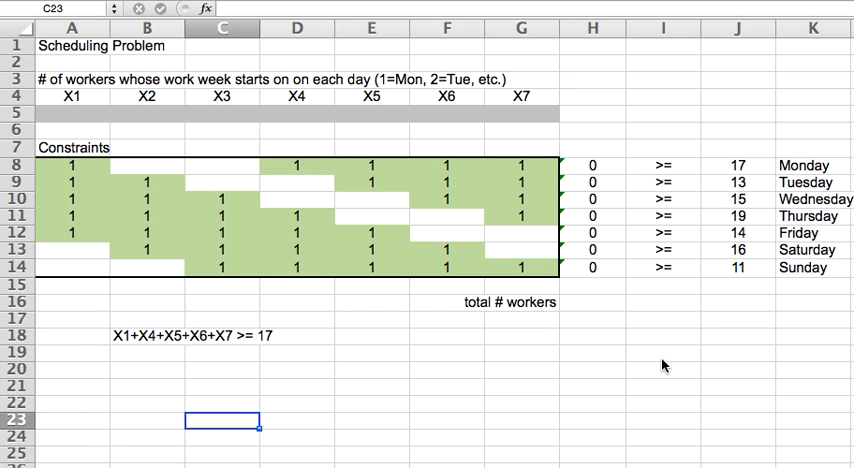
Build the total-workers formula in H16 from the row 5 worker counts.
click(591, 322)
text(=)
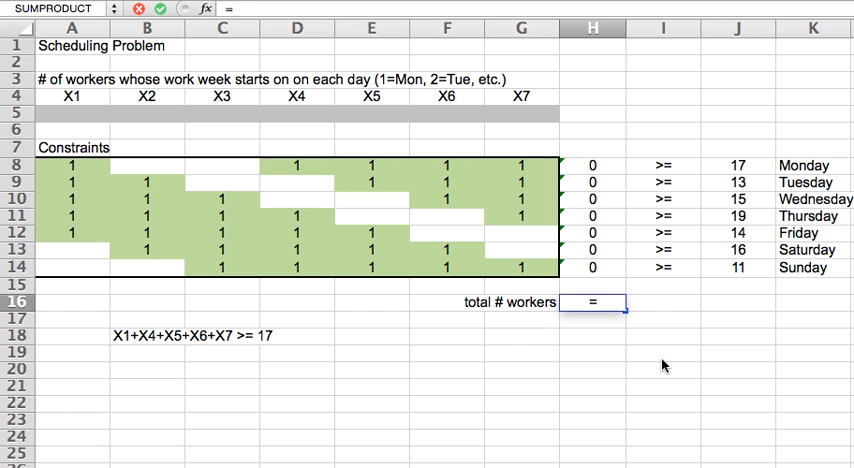
click(596, 302)
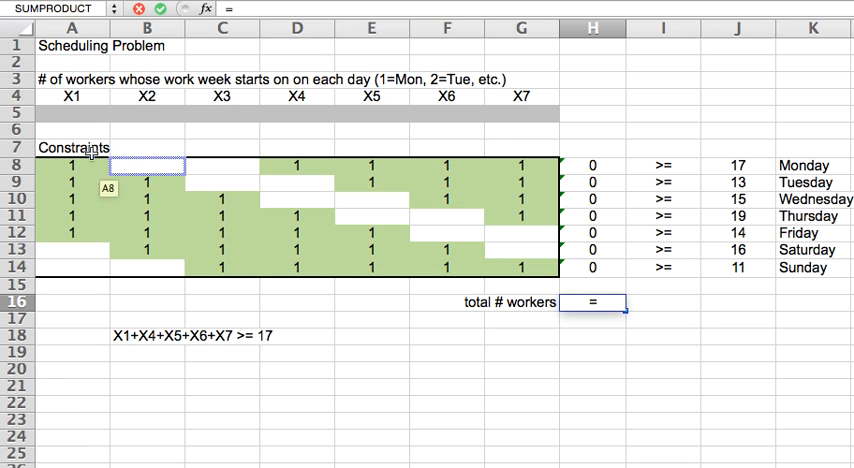
click(70, 231)
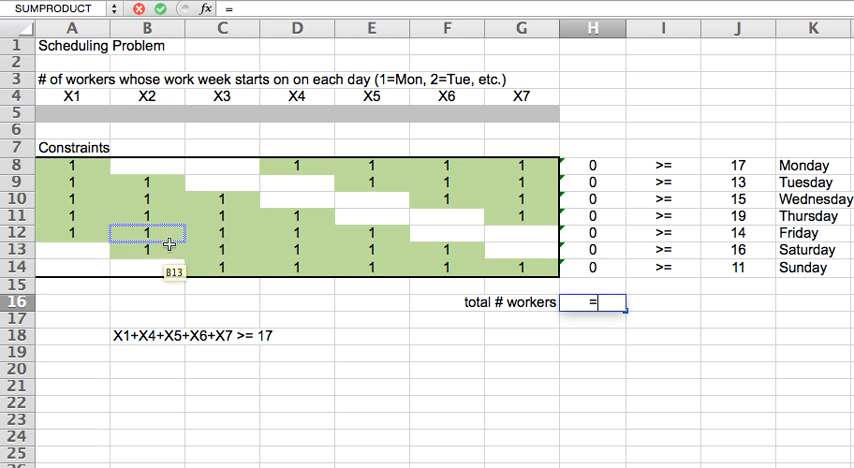
click(223, 267)
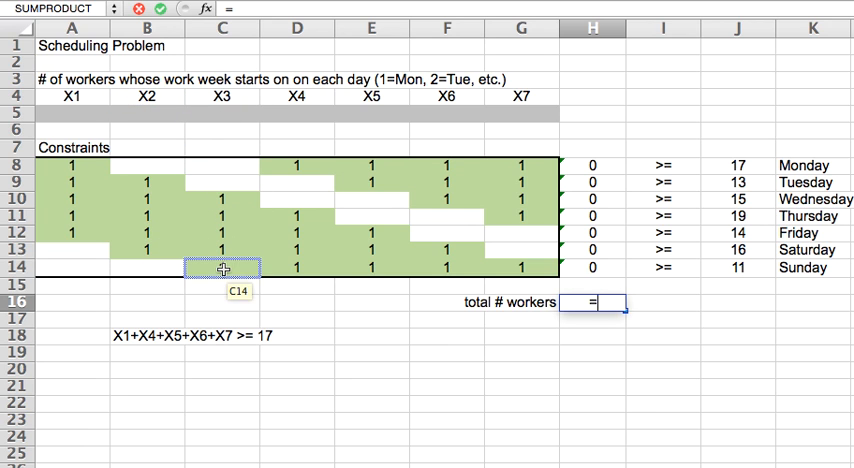
text(=sumPRODUCT)
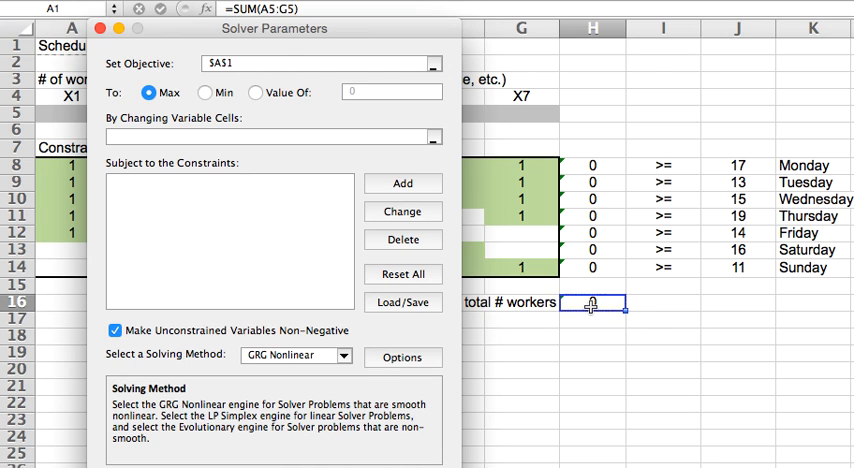
Make $H$16 the Solver objective set to Min, then begin a new constraint.
click(592, 303)
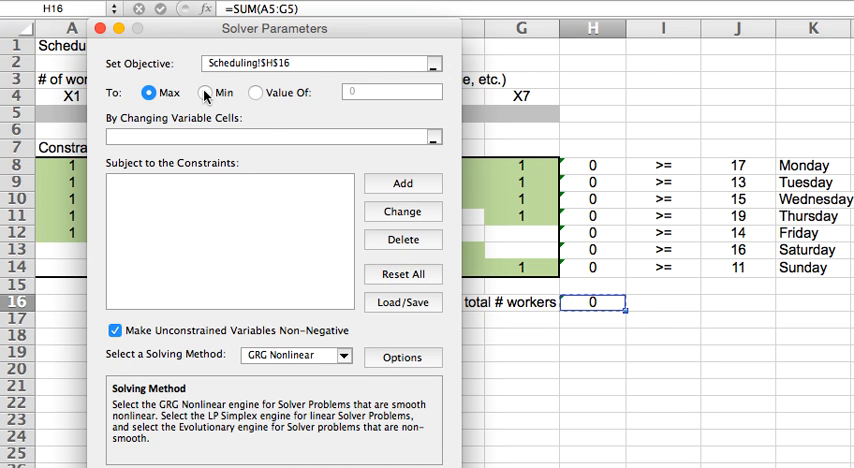
click(205, 92)
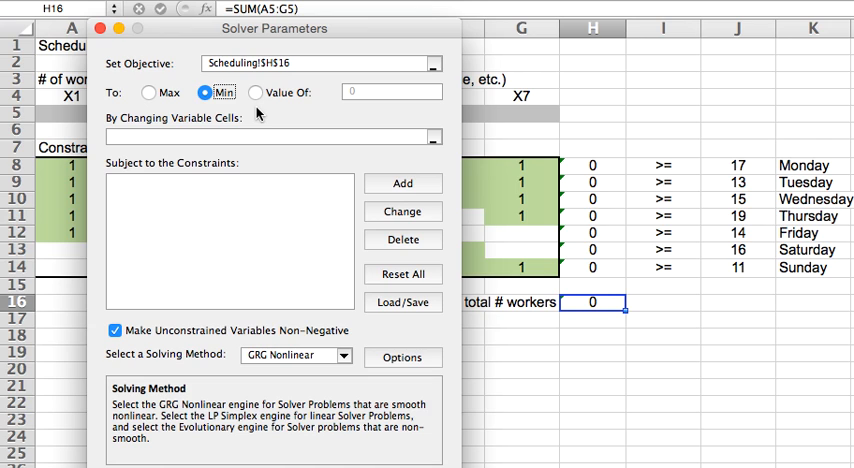
mouse_move(207, 38)
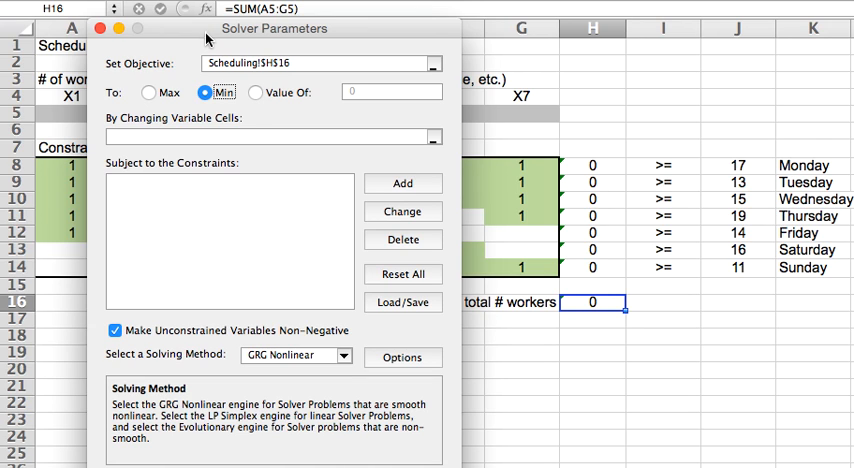
mouse_move(207, 40)
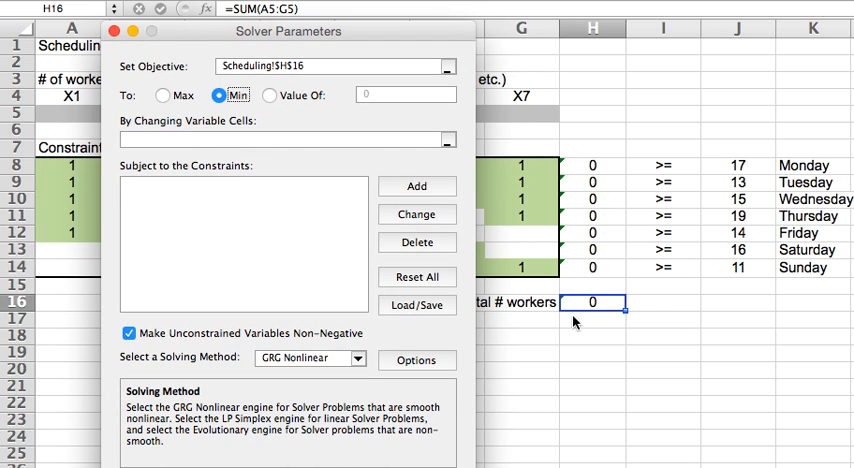
mouse_move(600, 305)
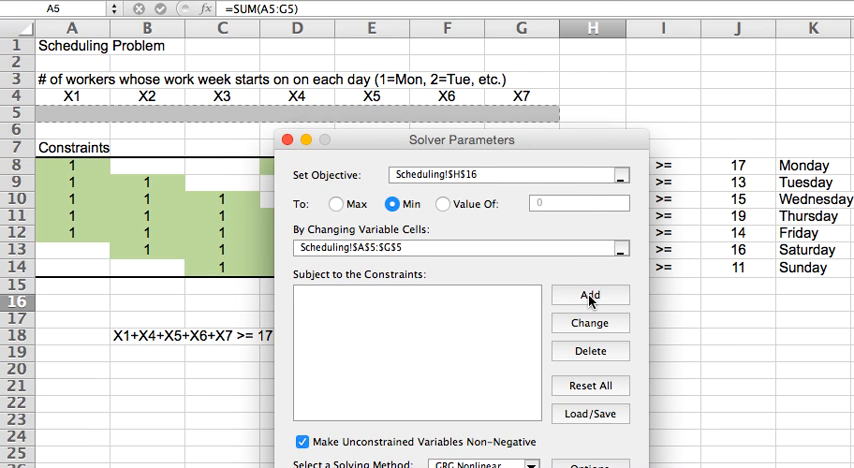
click(589, 295)
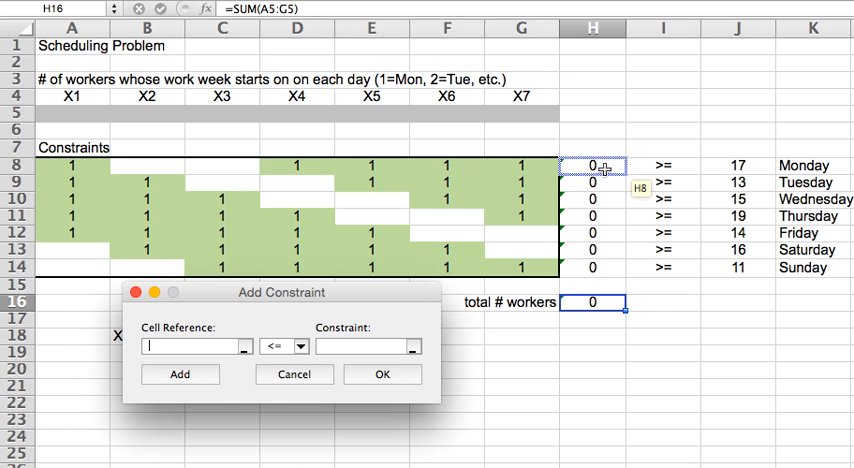
Add the Solver constraint H8:H14 >= J8:J14 for daily coverage.
drag(592, 166, 592, 268)
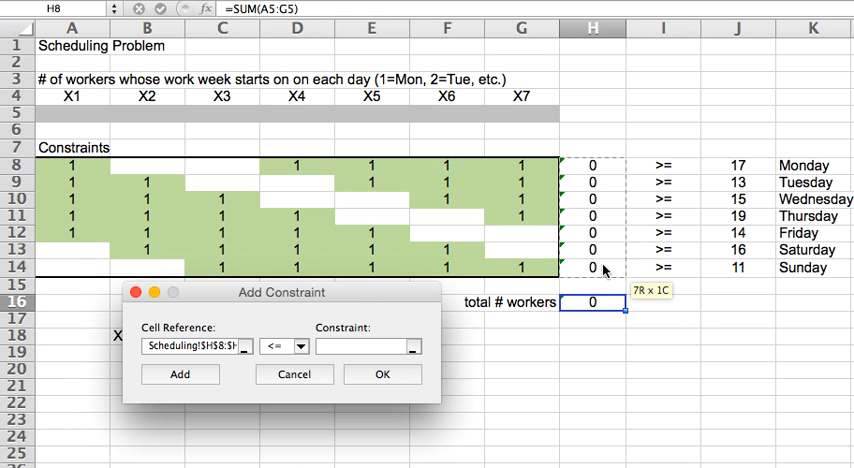
click(302, 346)
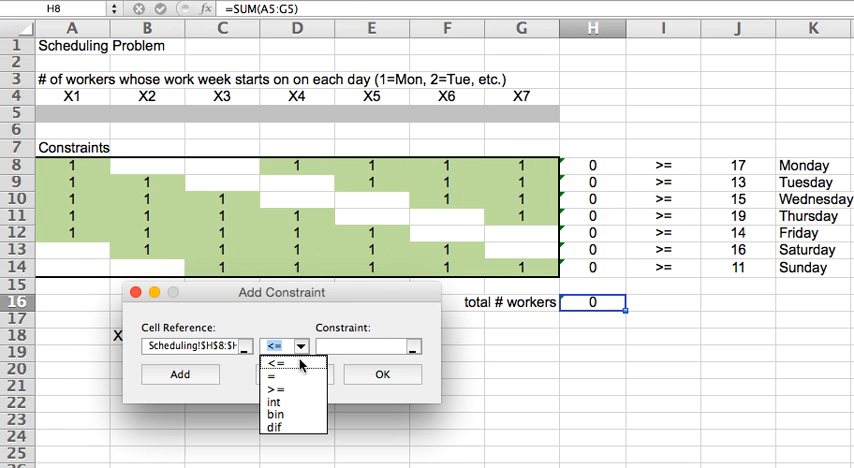
click(277, 388)
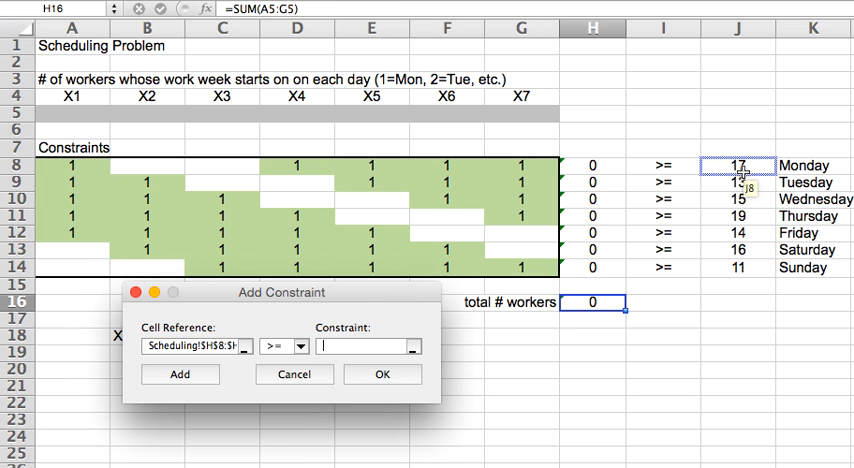
click(382, 374)
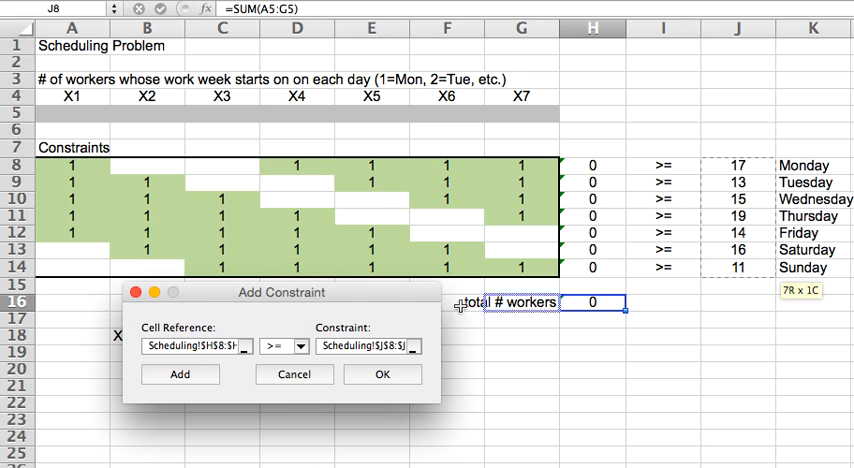
click(382, 373)
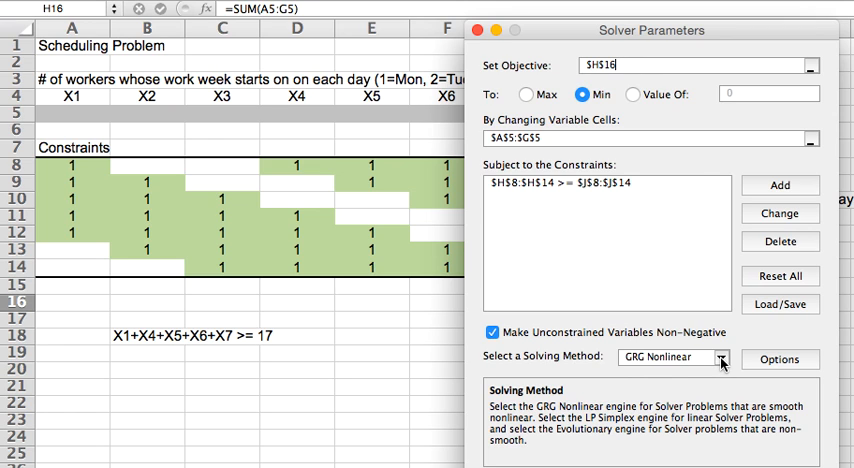
Show the Select a Solving Method dropdown in Solver Parameters.
click(673, 357)
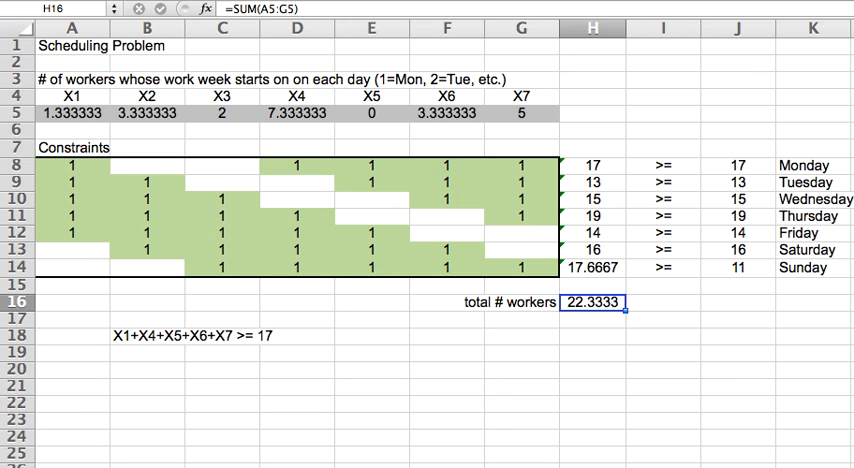
mouse_move(735, 351)
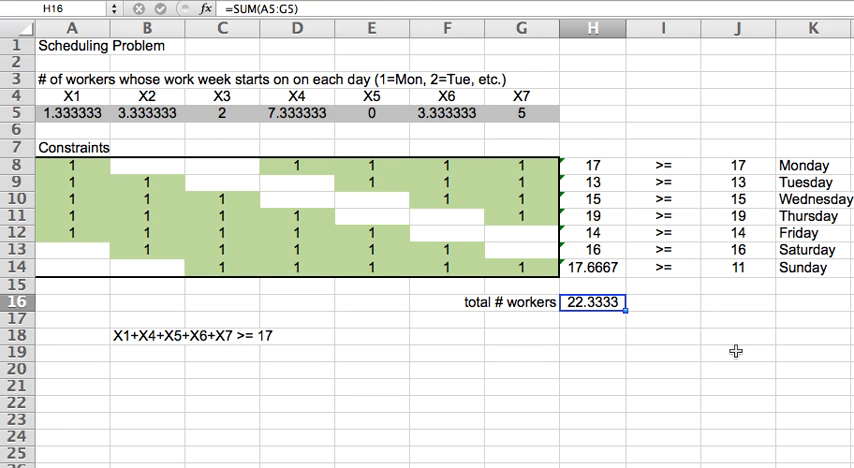
click(71, 62)
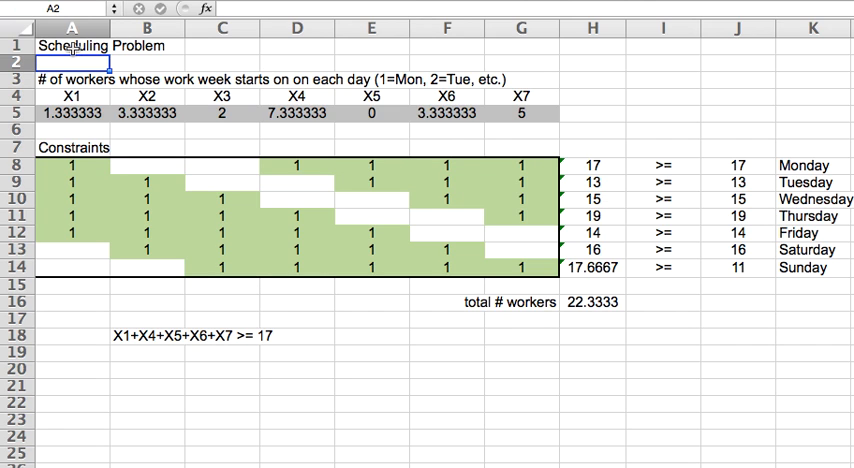
click(71, 113)
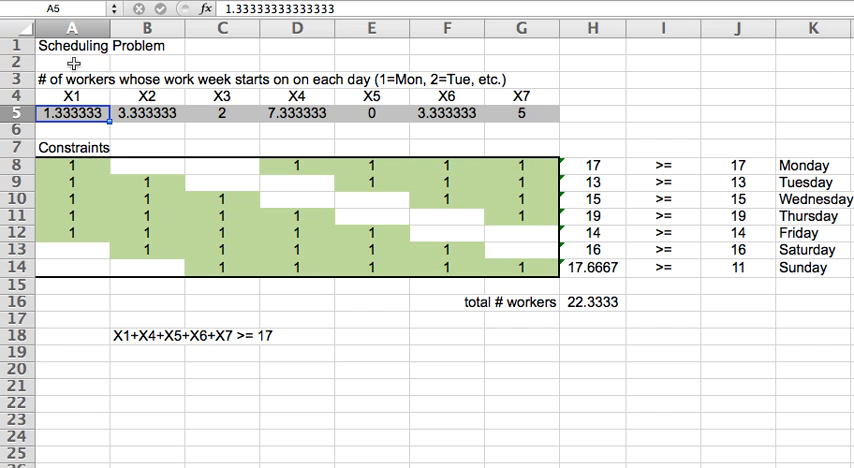
click(147, 113)
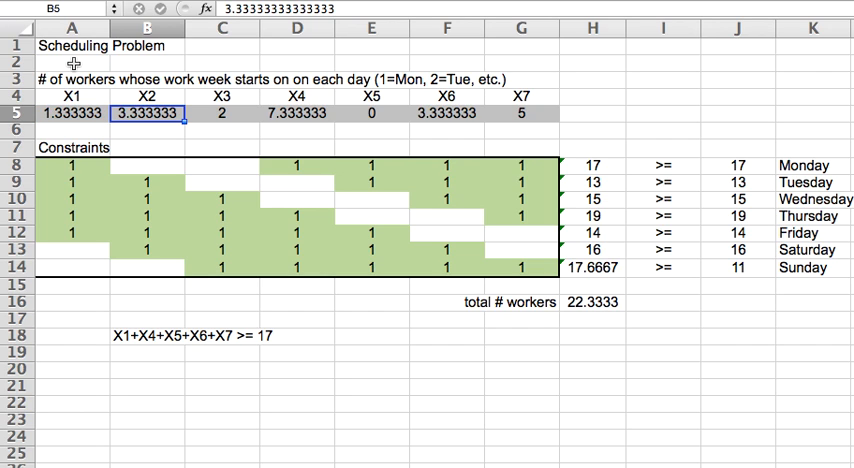
click(297, 113)
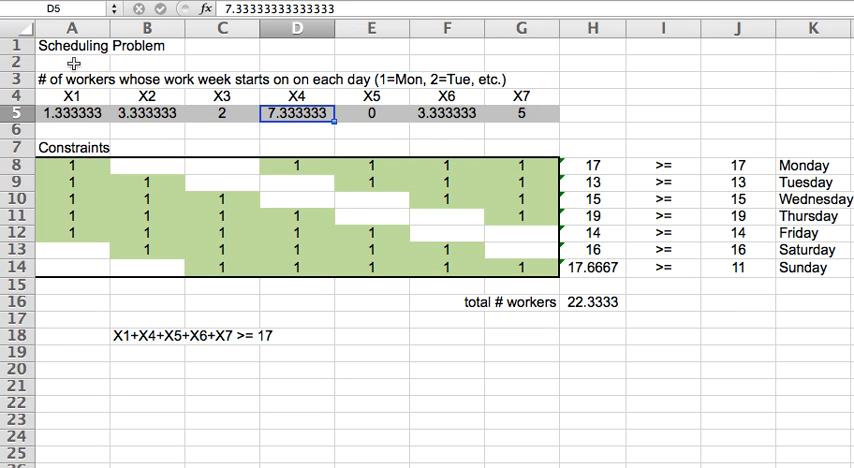
click(371, 147)
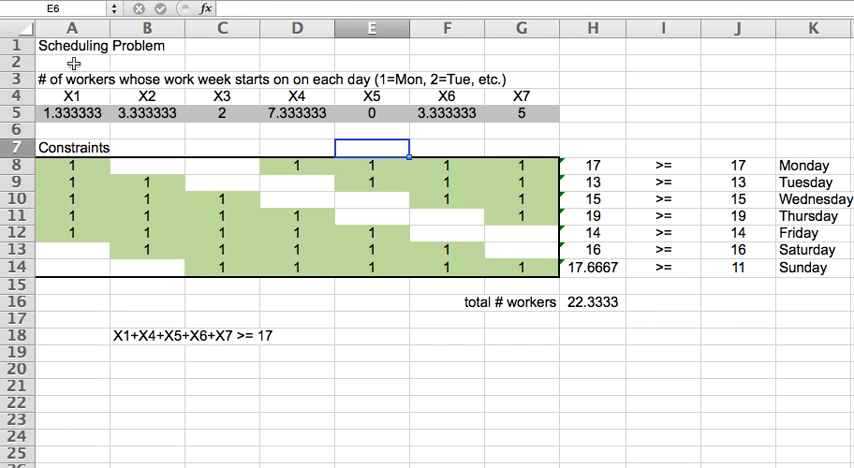
click(371, 199)
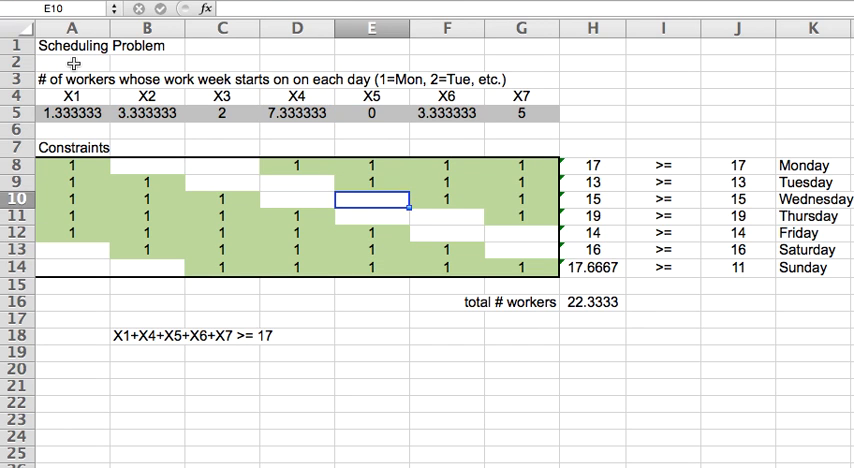
click(522, 113)
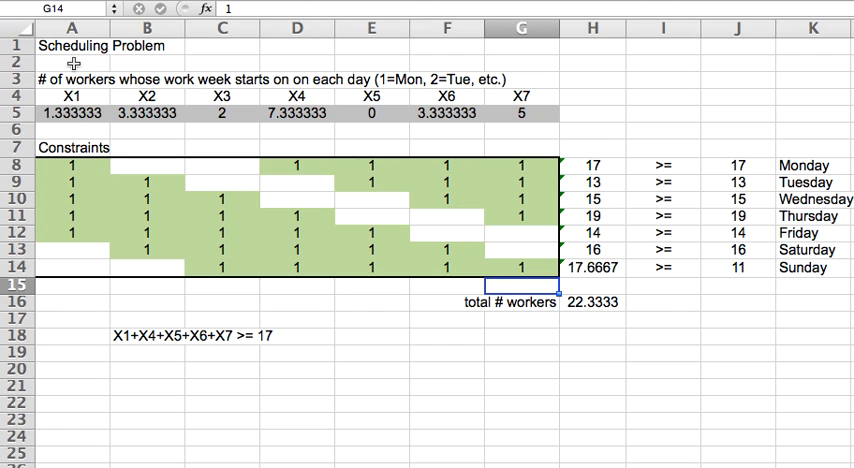
click(593, 301)
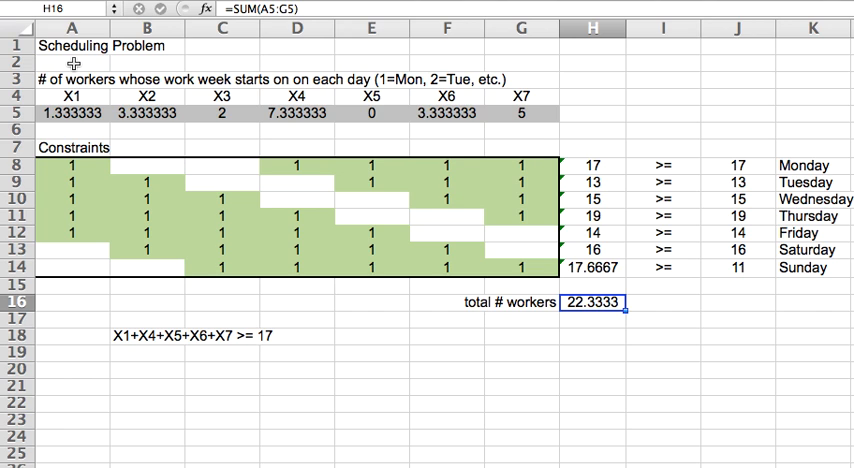
click(590, 226)
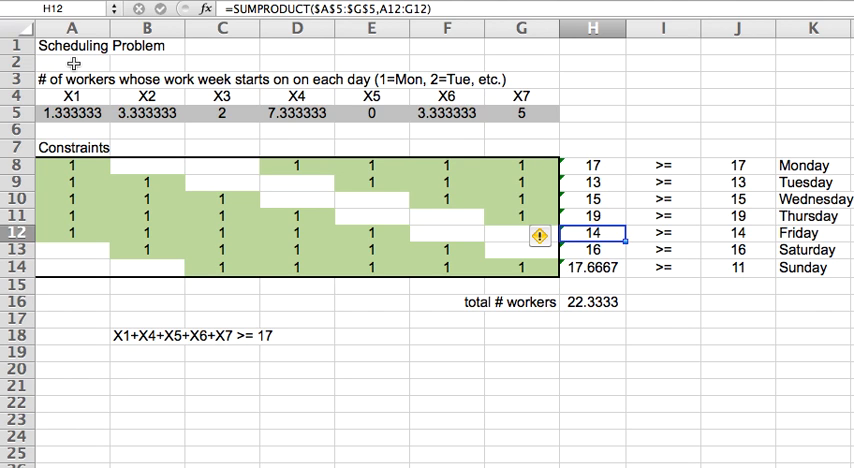
click(591, 250)
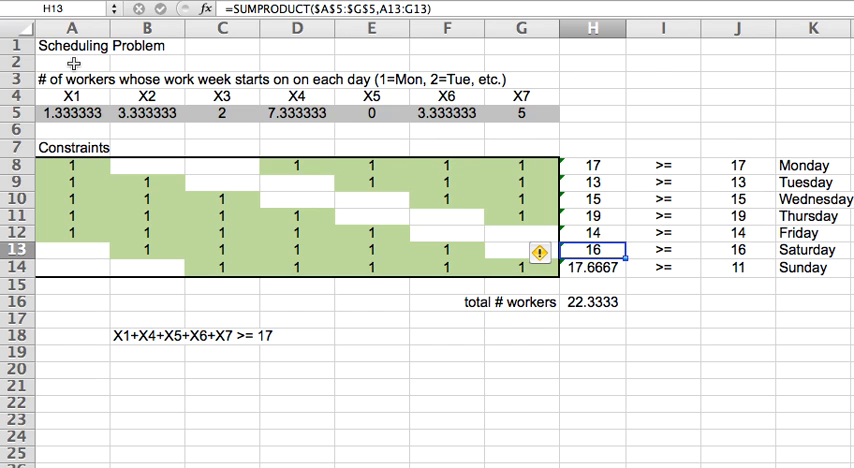
click(662, 267)
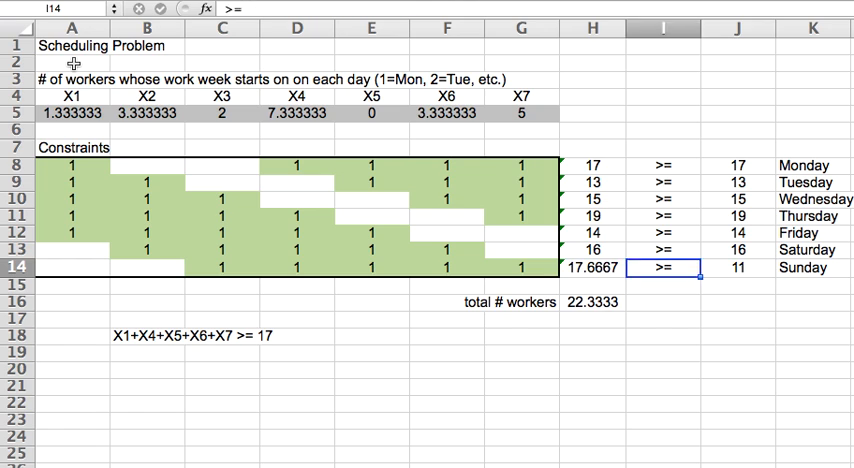
click(592, 267)
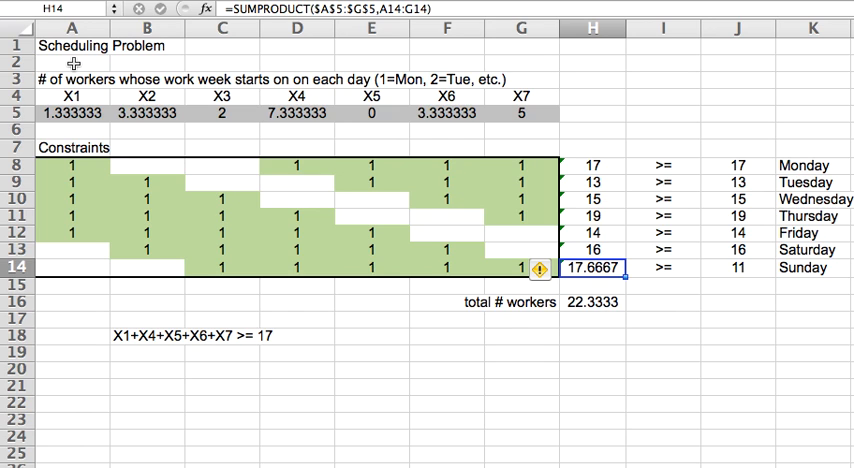
click(661, 267)
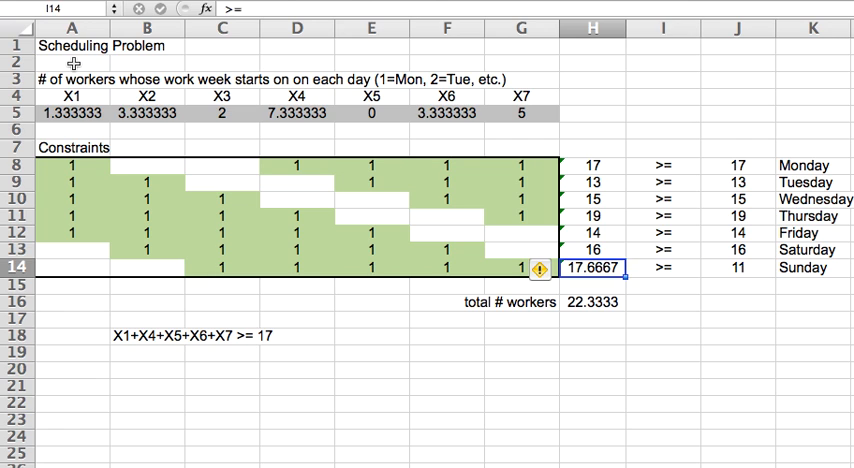
click(592, 301)
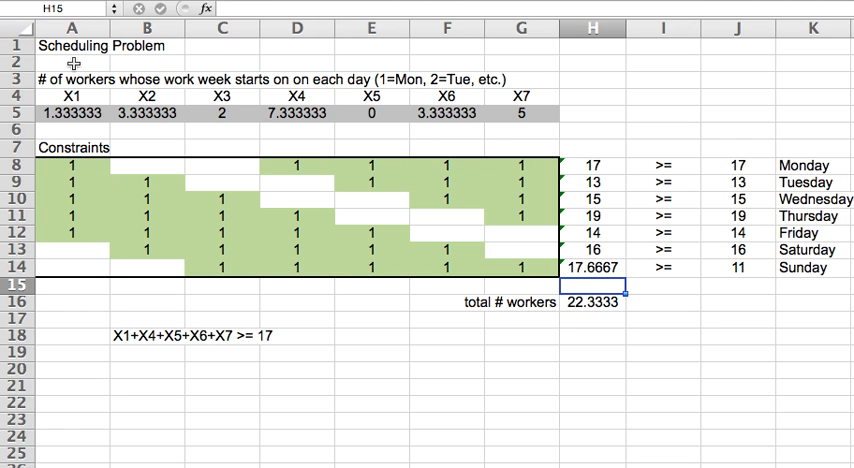
click(592, 267)
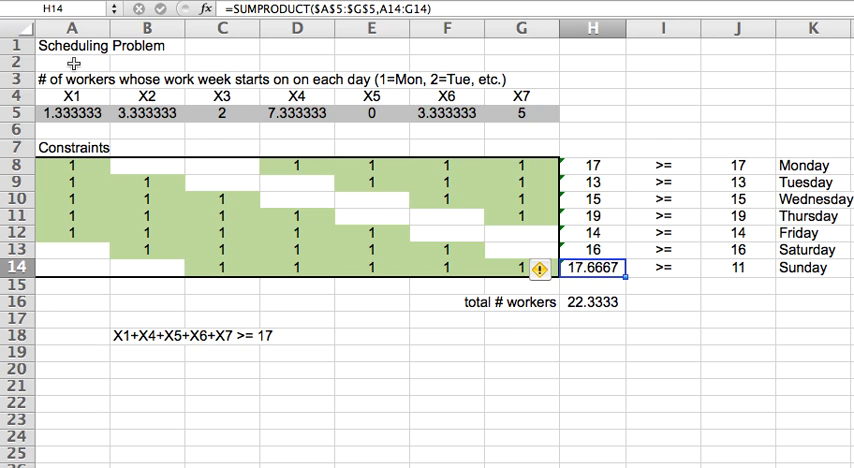
click(661, 267)
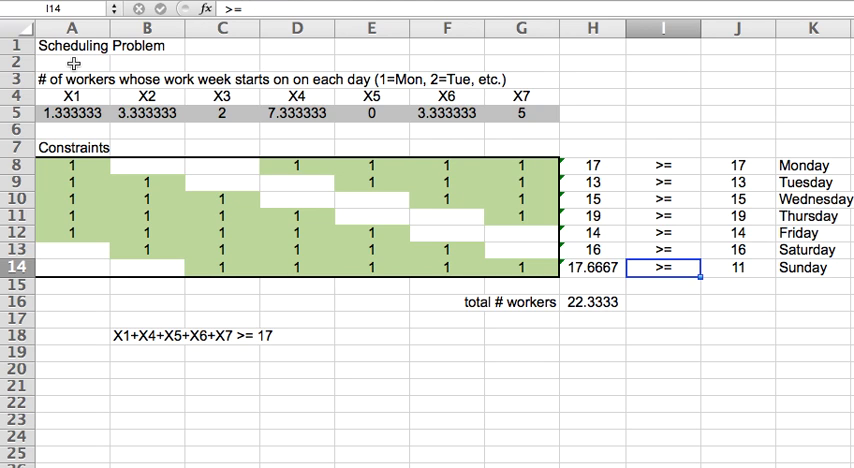
click(592, 267)
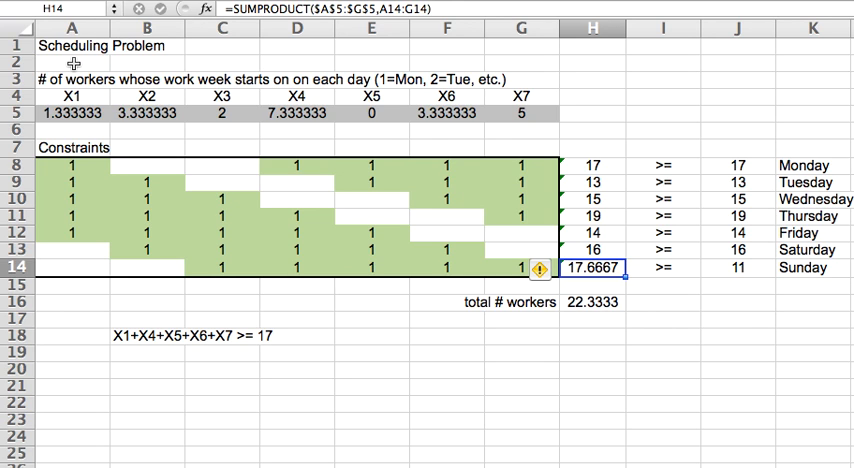
mouse_move(224, 195)
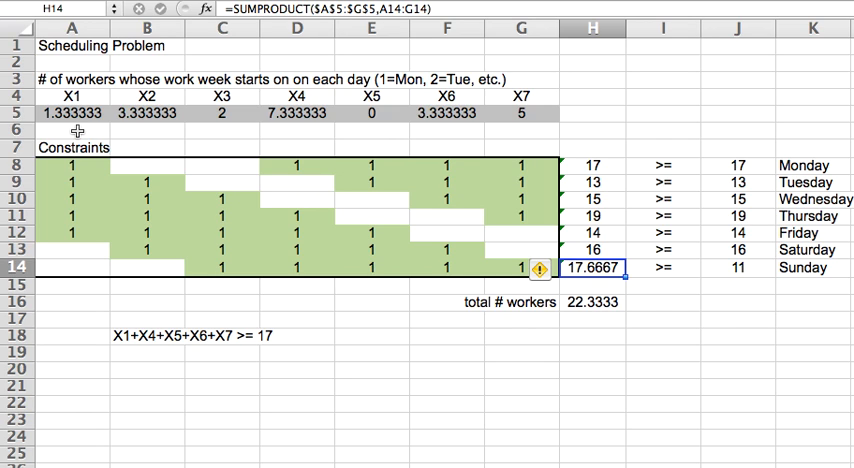
mouse_move(70, 243)
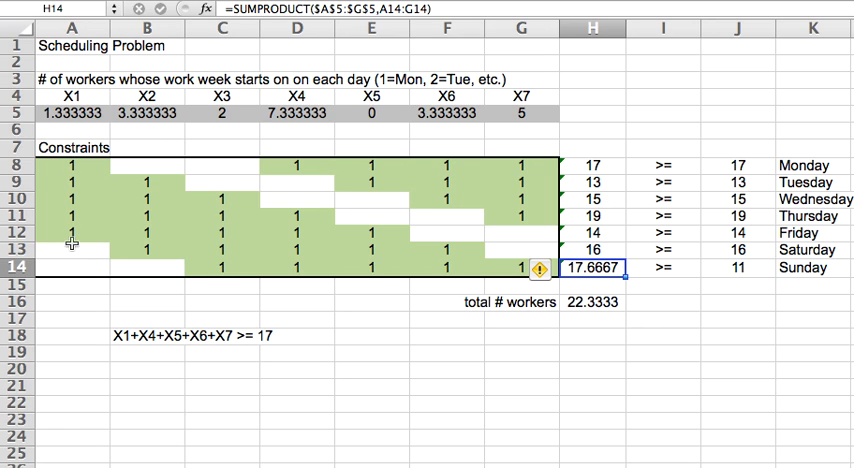
mouse_move(65, 237)
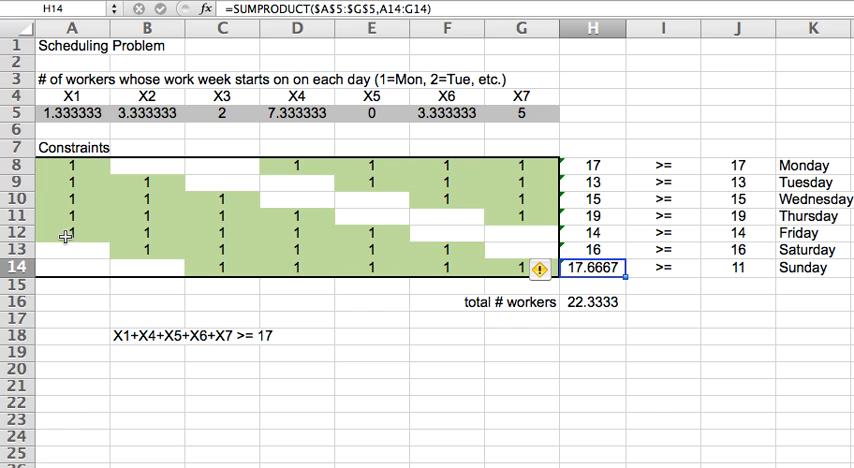
mouse_move(80, 161)
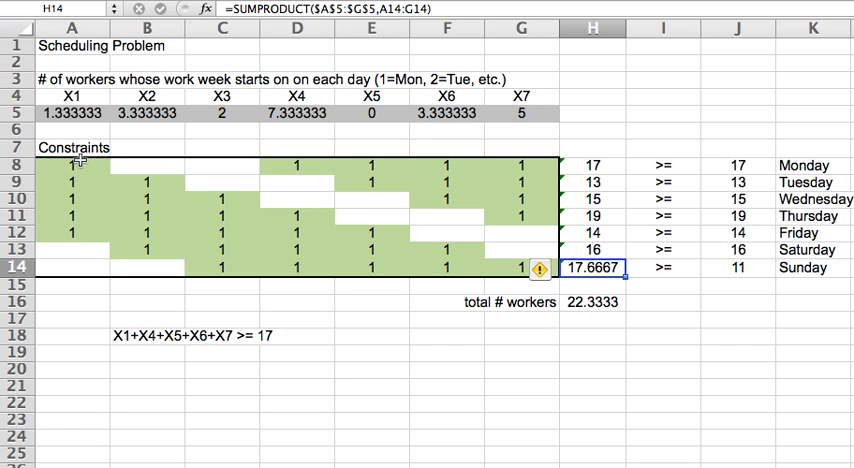
mouse_move(69, 284)
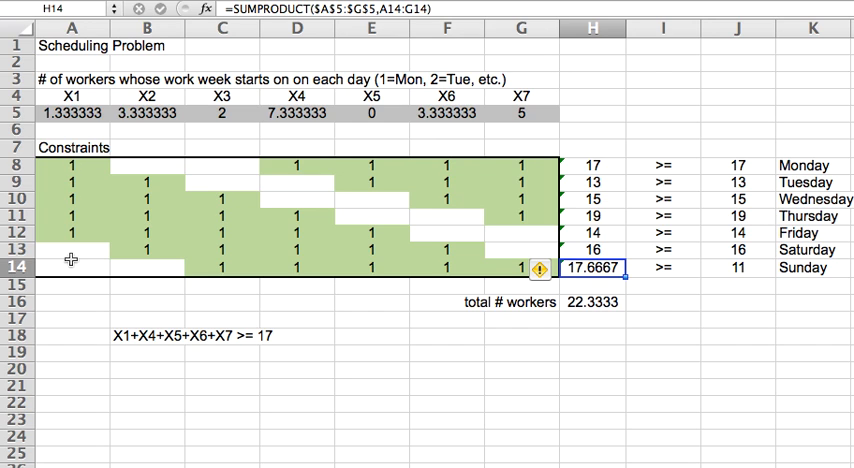
mouse_move(72, 251)
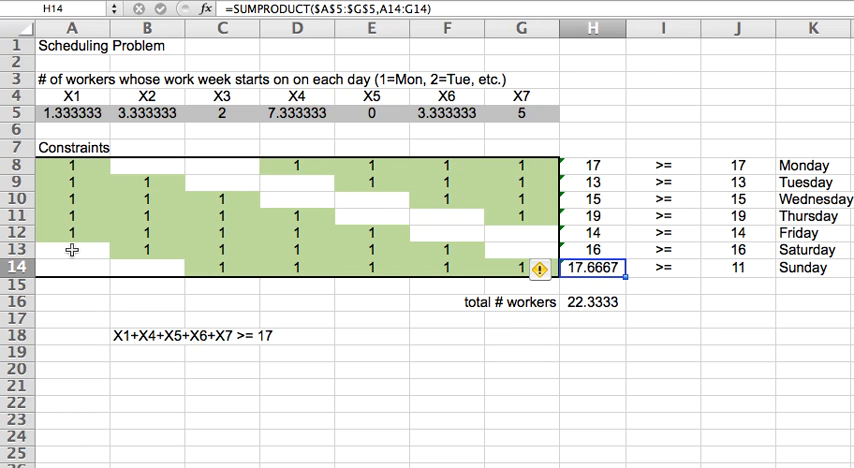
mouse_move(62, 268)
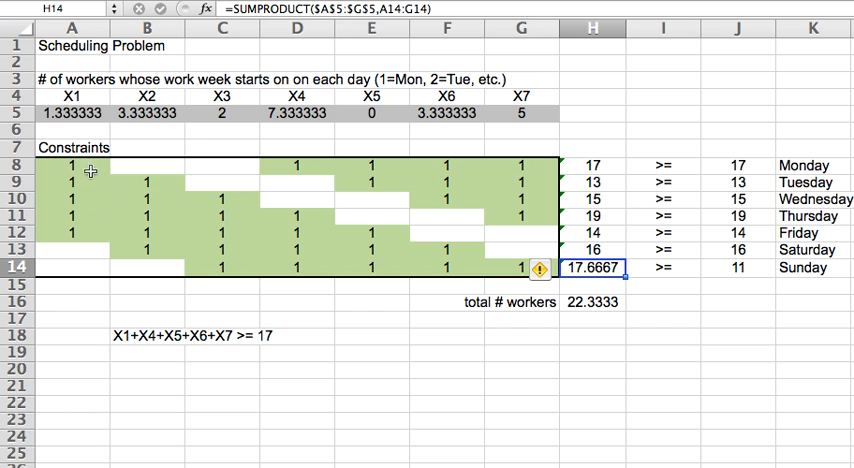
mouse_move(73, 130)
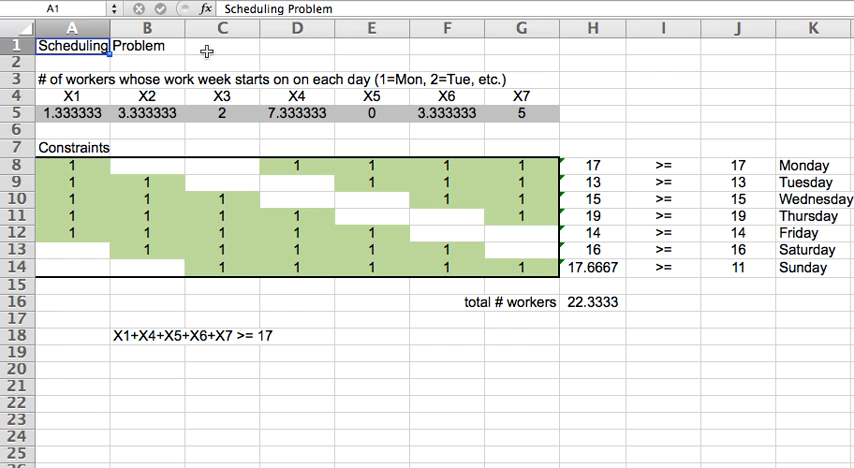
click(222, 46)
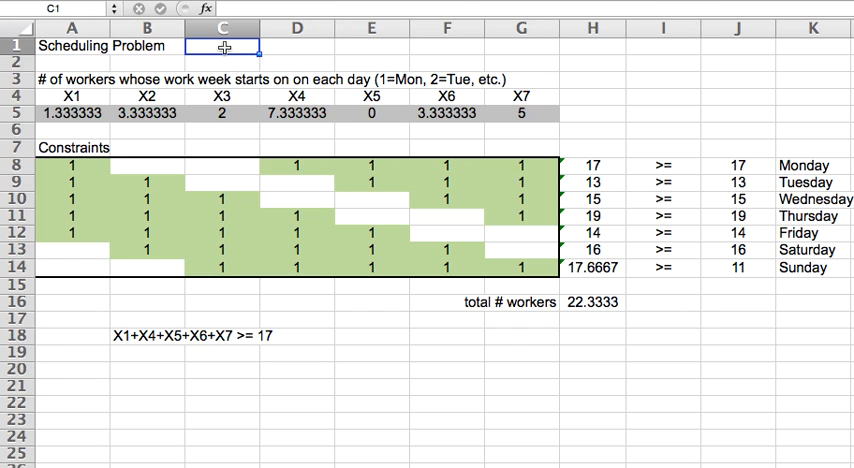